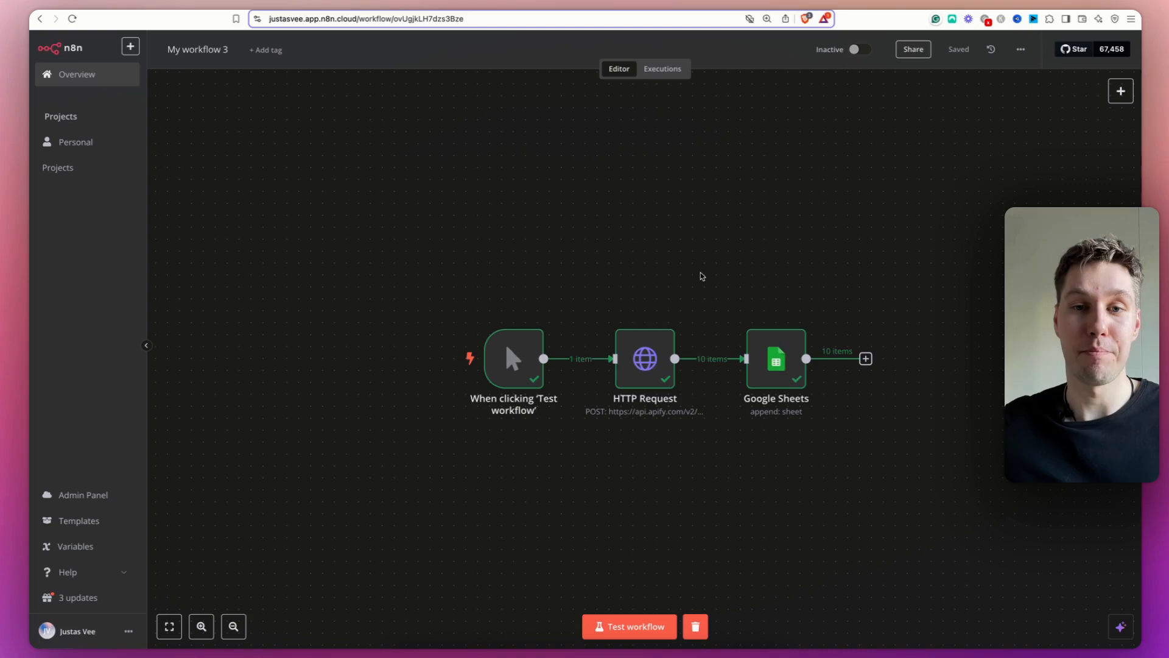
Look over the HTTP Request node entry in the node list.
{"action": "left_click", "coordinate": [643, 358]}
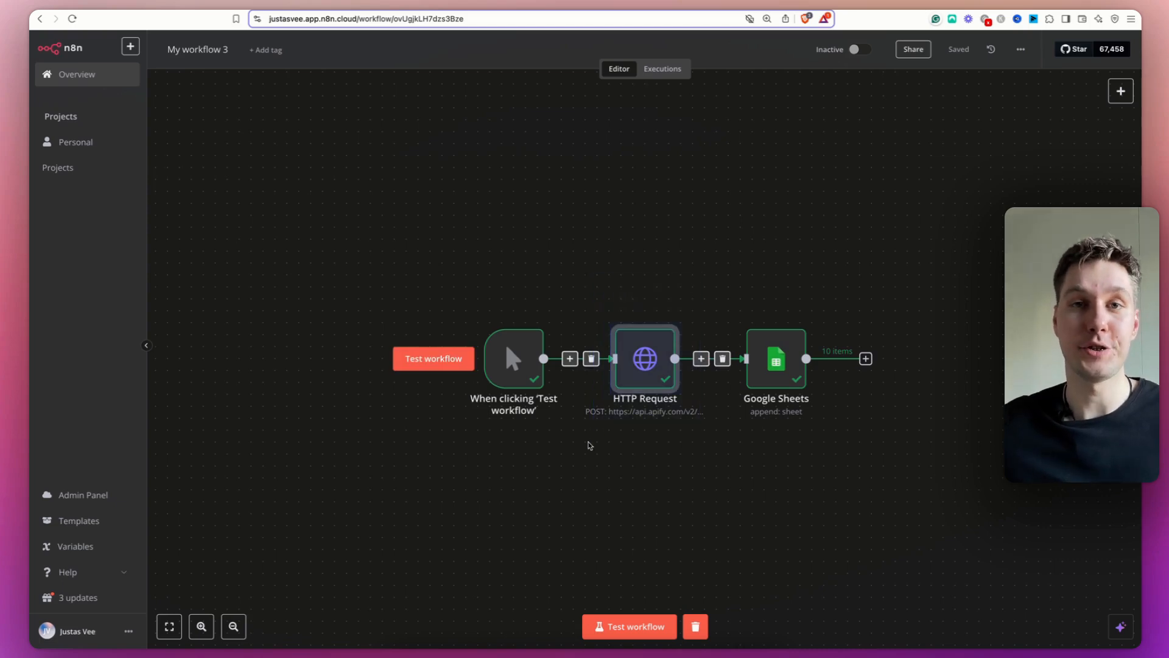
{"action": "mouse_move", "coordinate": [604, 447]}
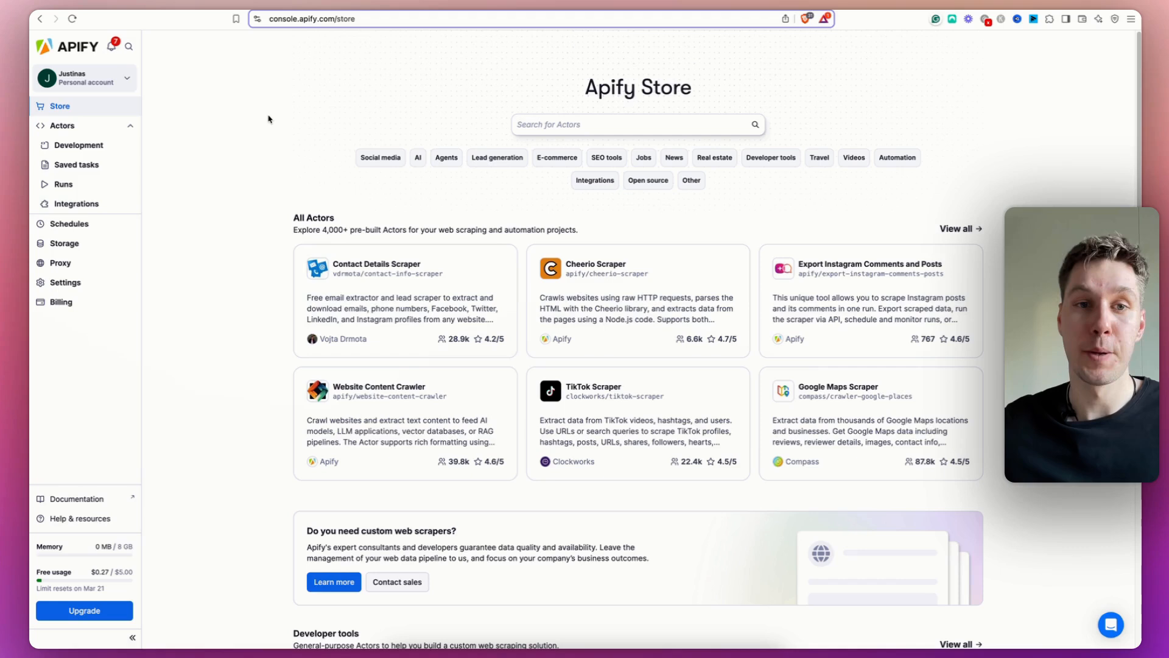
{"action": "mouse_move", "coordinate": [276, 131]}
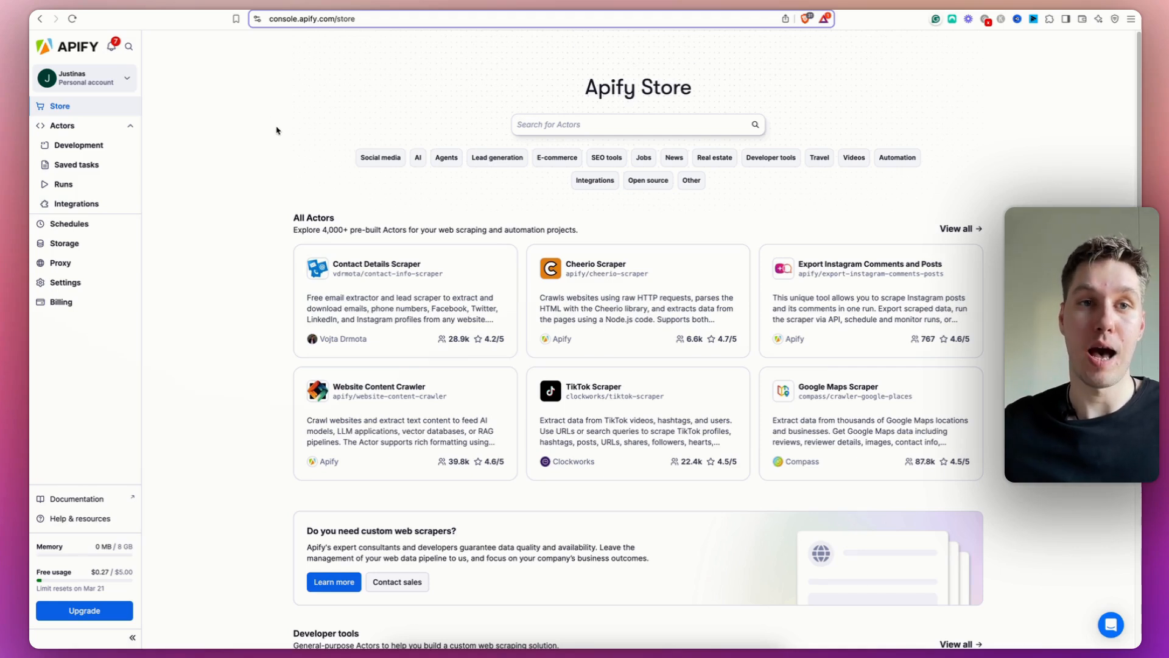
{"action": "mouse_move", "coordinate": [331, 194]}
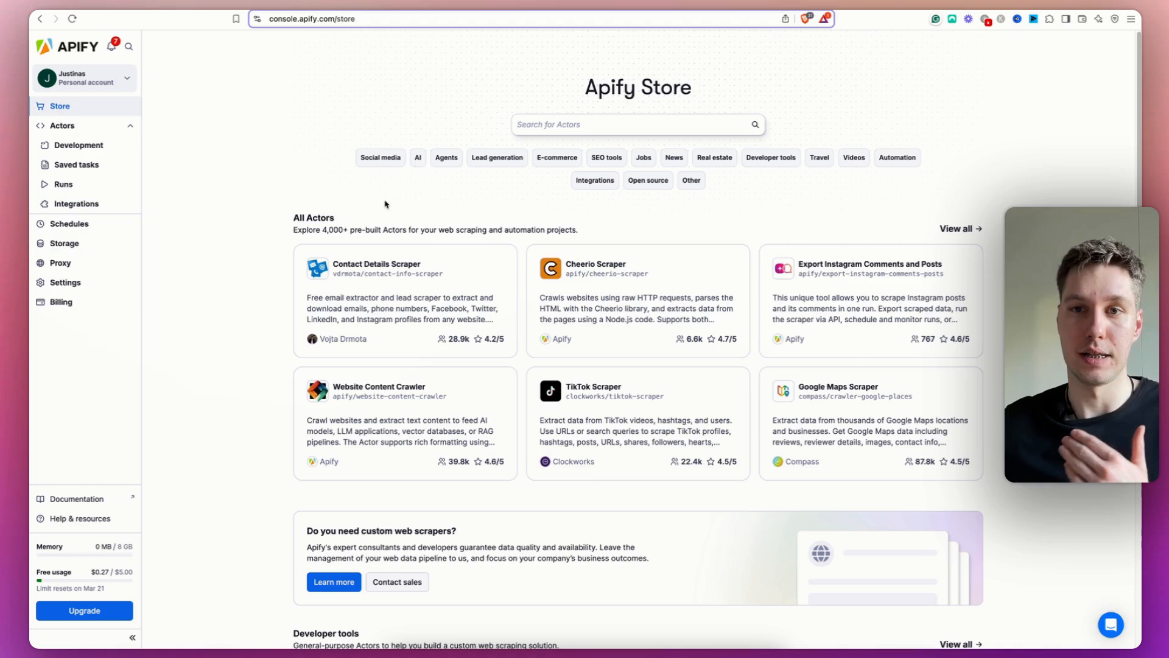
{"action": "mouse_move", "coordinate": [410, 221]}
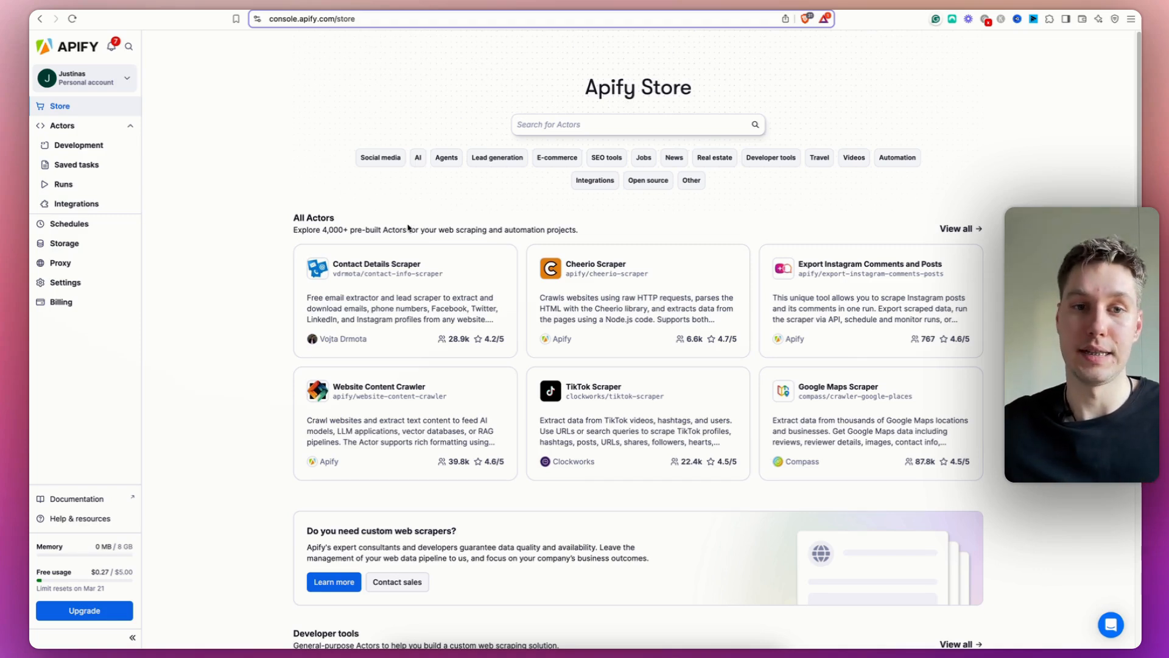
{"action": "mouse_move", "coordinate": [421, 410]}
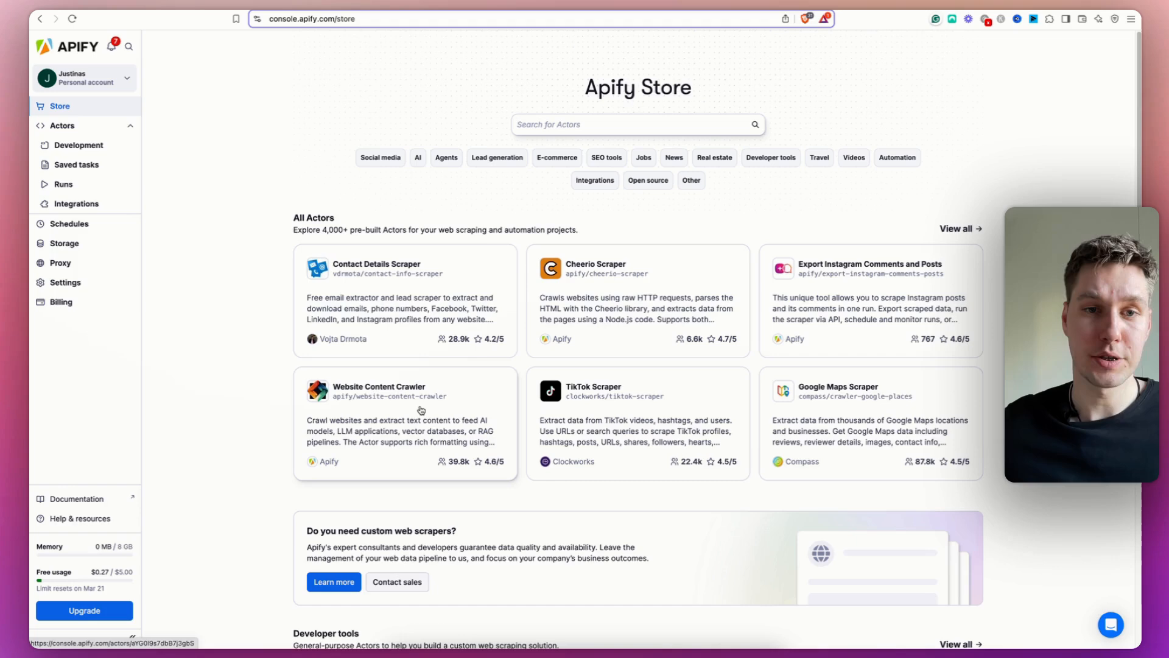
{"action": "mouse_move", "coordinate": [739, 432]}
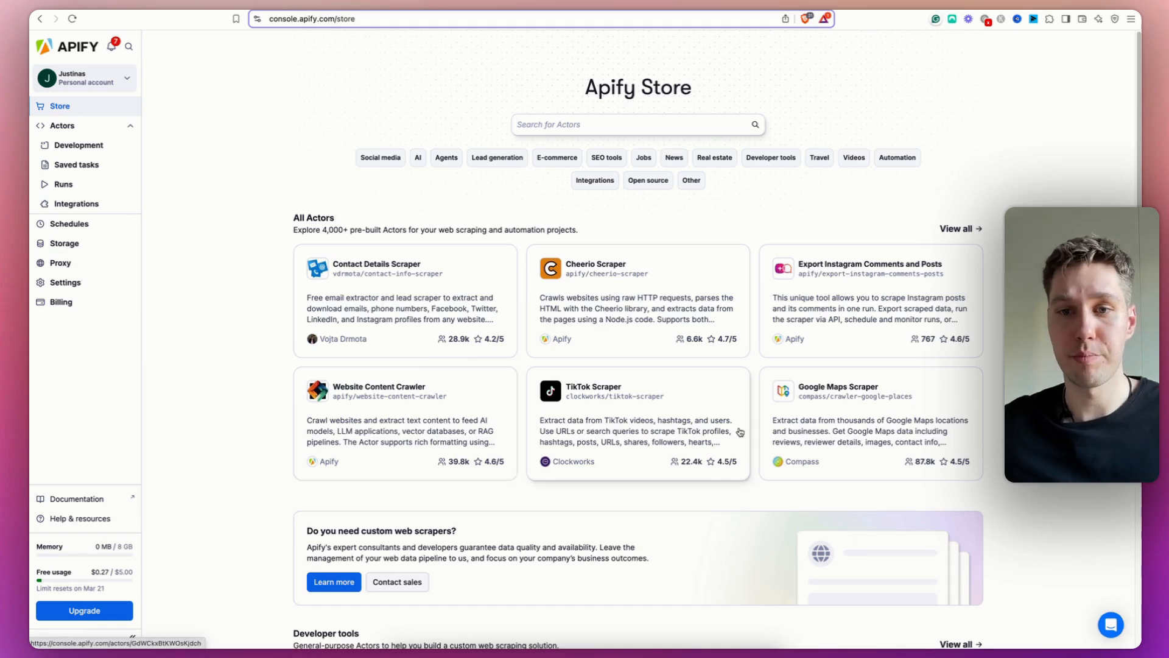
{"action": "mouse_move", "coordinate": [832, 423]}
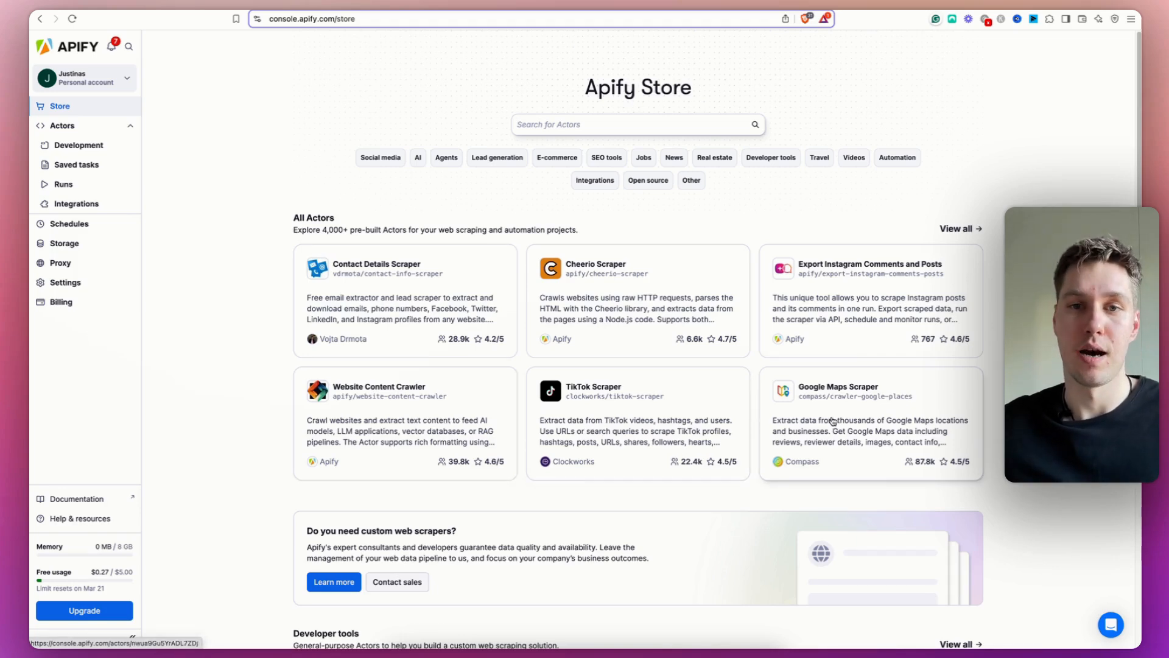
{"action": "scroll", "scroll_direction": "down", "scroll_amount": 3}
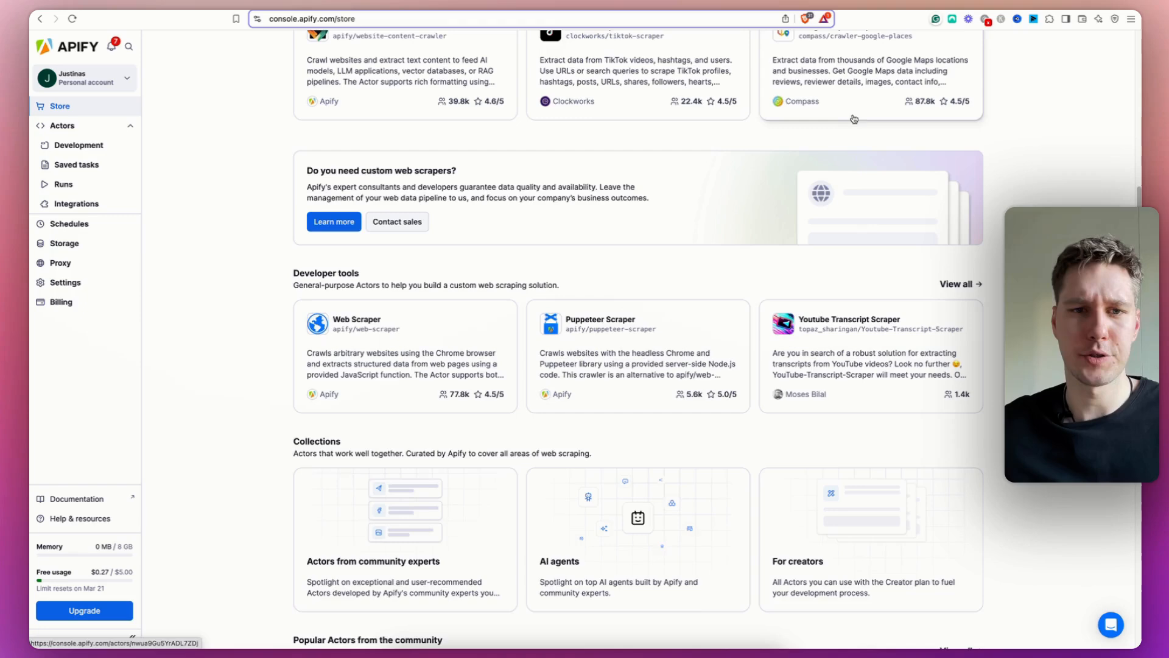
{"action": "scroll", "scroll_direction": "down", "scroll_amount": 3}
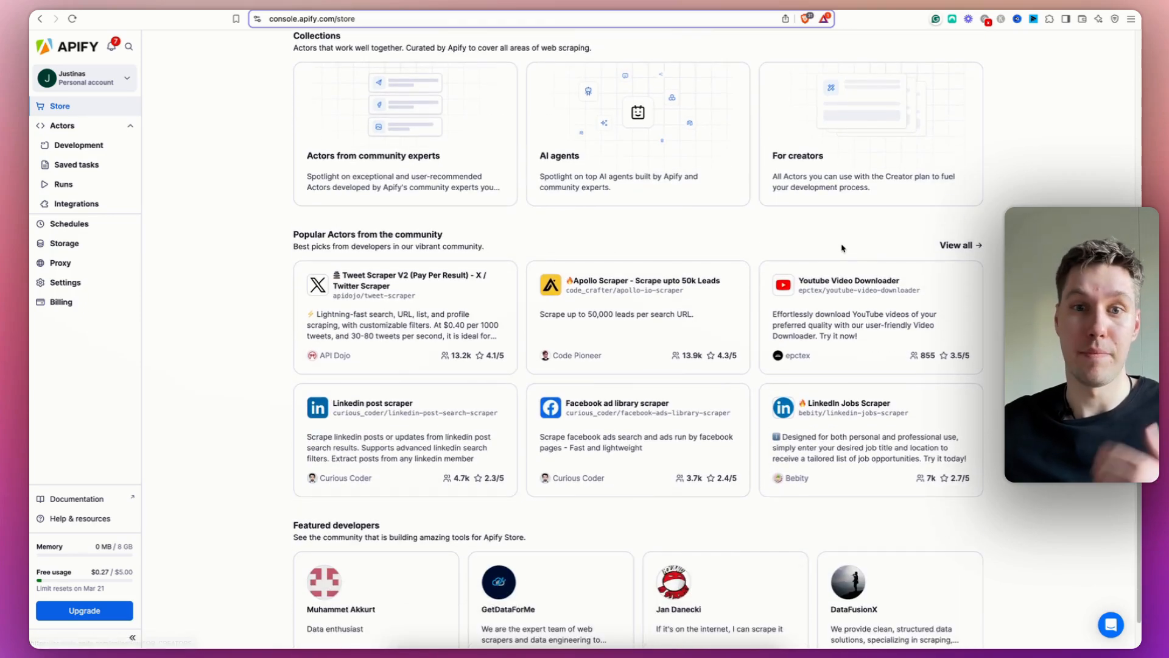
{"action": "scroll", "scroll_direction": "up", "scroll_amount": 3}
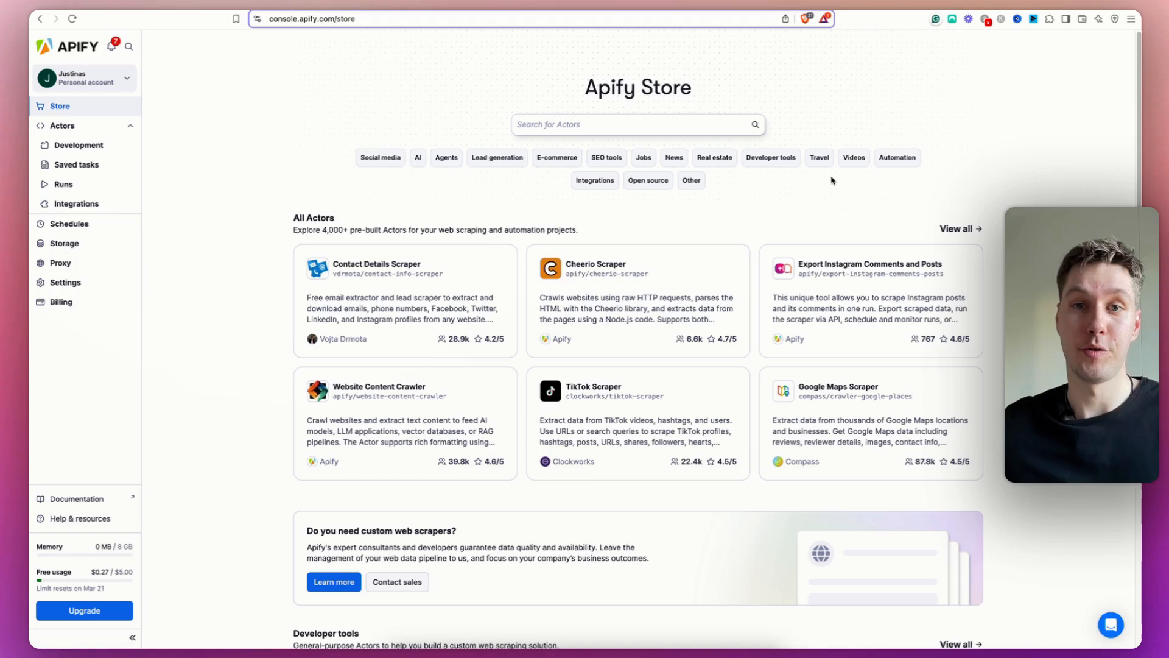
{"action": "mouse_move", "coordinate": [817, 181]}
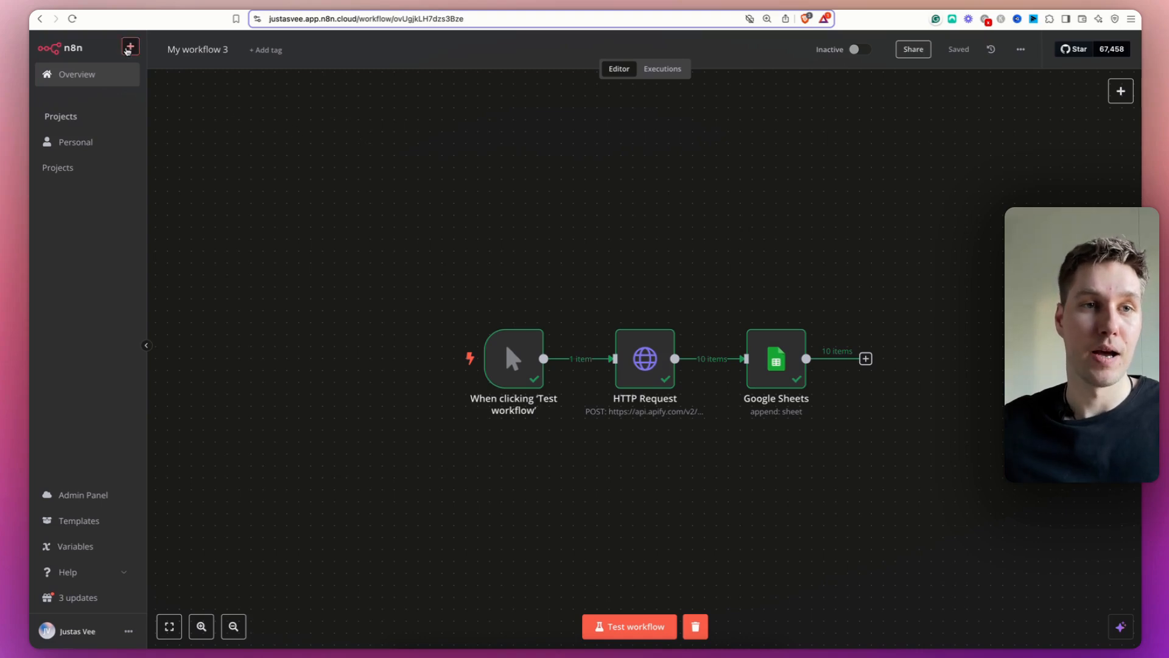
Create a new workflow in the Personal project starting with a 'Trigger manually' node.
{"action": "left_click", "coordinate": [130, 47]}
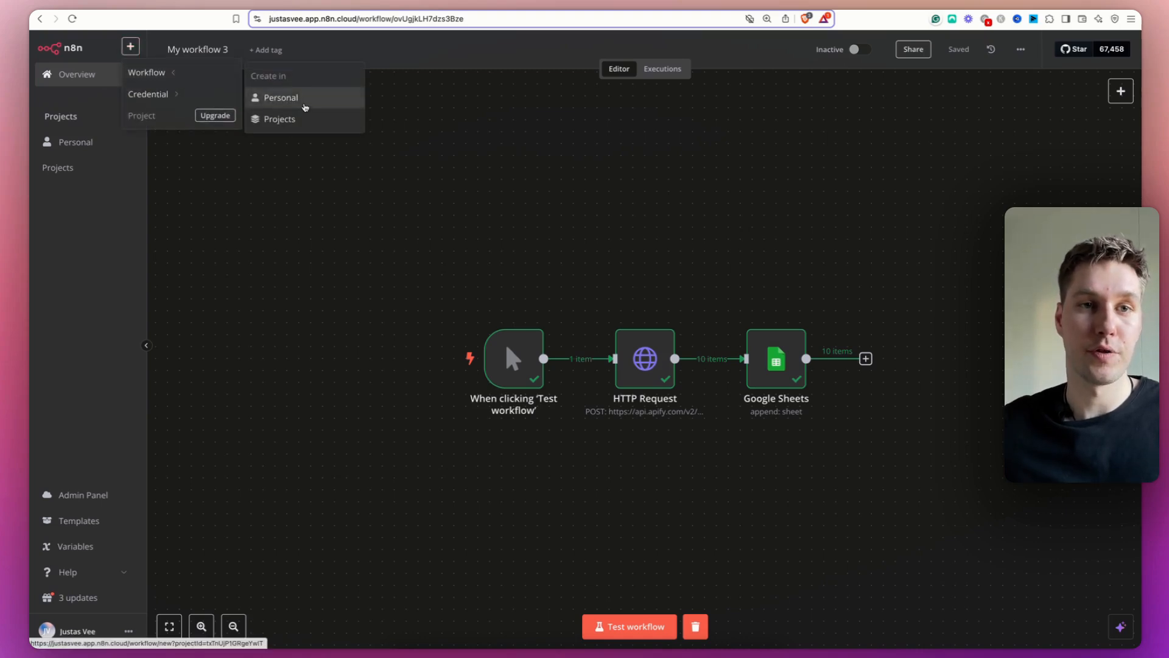
{"action": "left_click", "coordinate": [280, 97]}
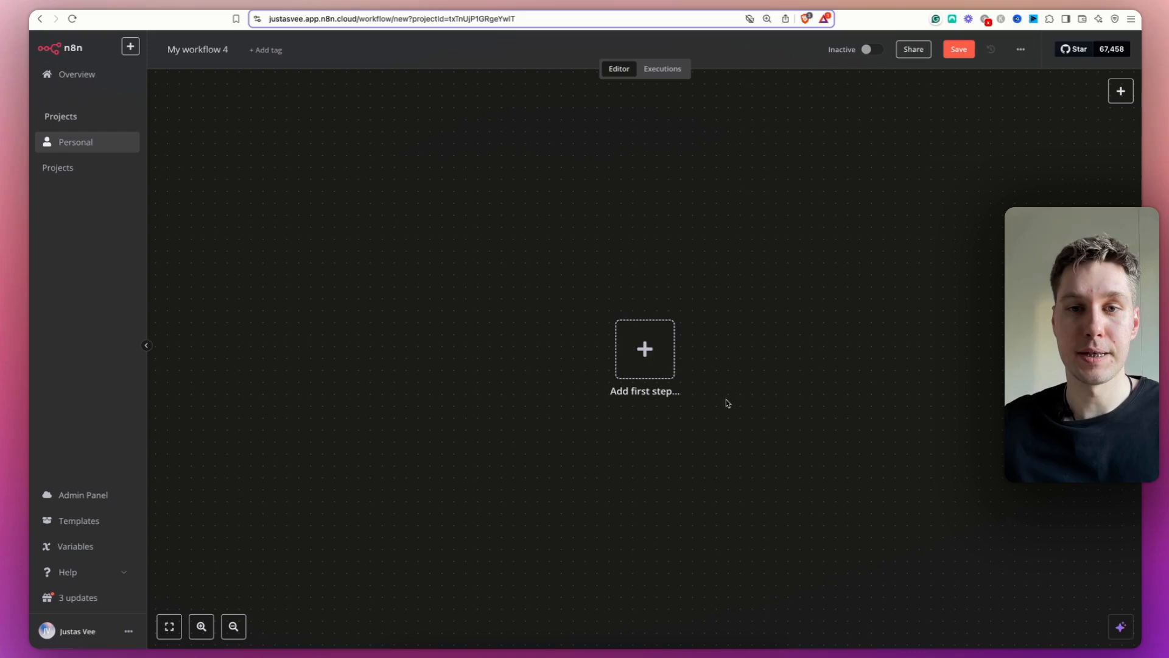
{"action": "left_click", "coordinate": [643, 348]}
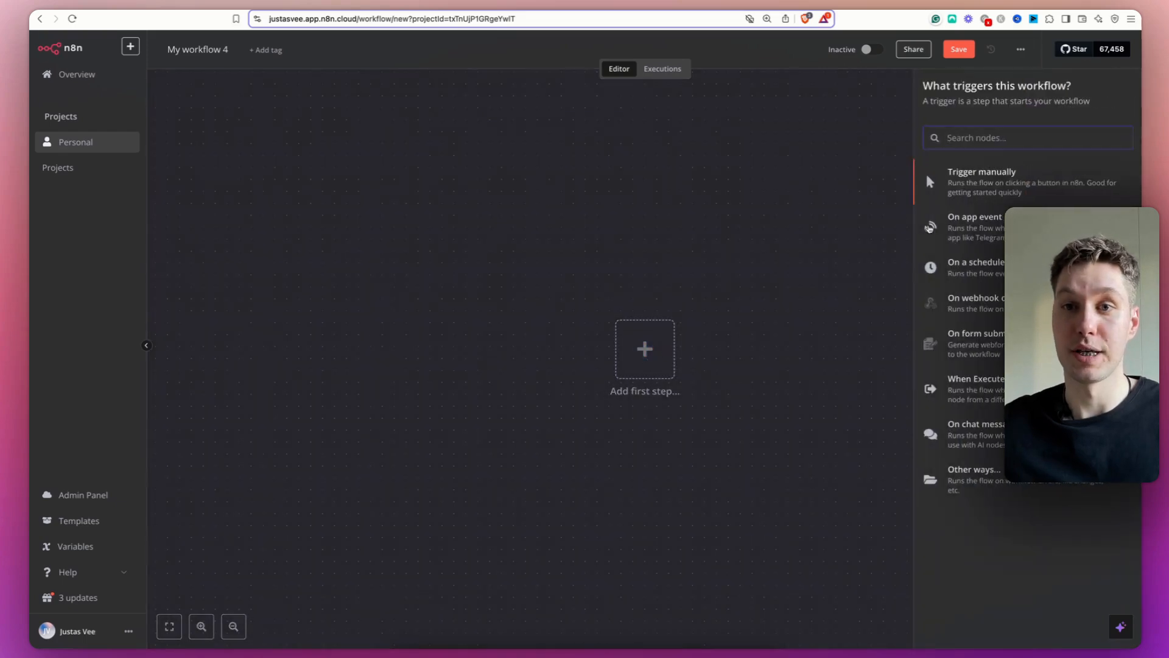
{"action": "left_click", "coordinate": [981, 172]}
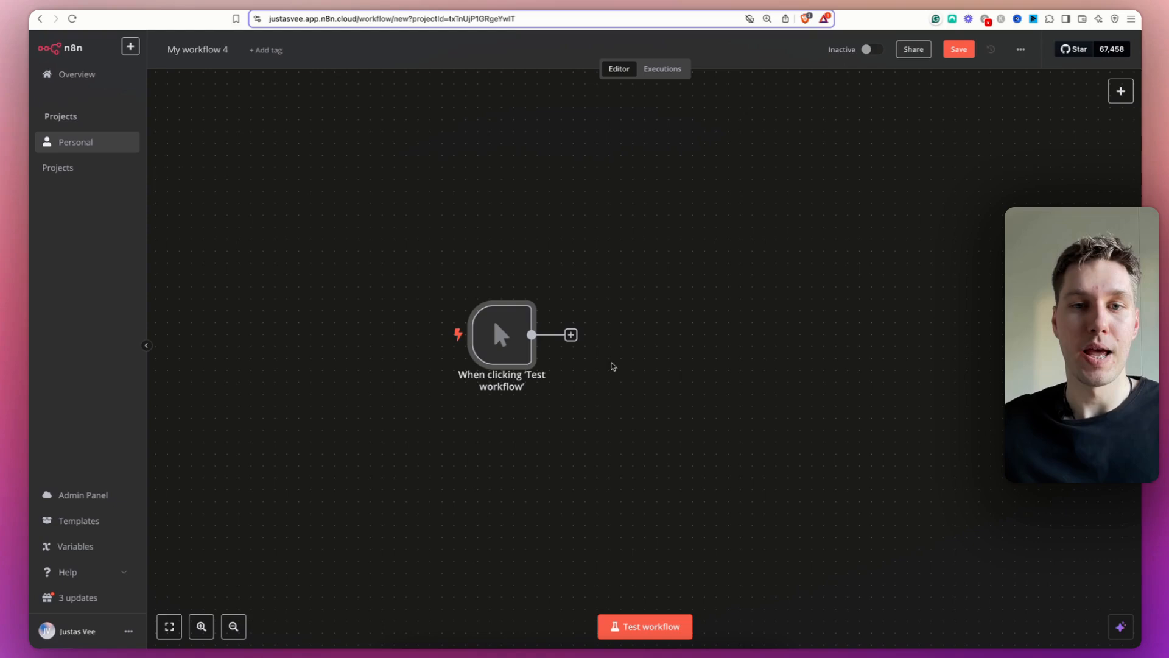
Search 'http' in the node panel for the step after the manual trigger.
{"action": "left_click", "coordinate": [570, 334]}
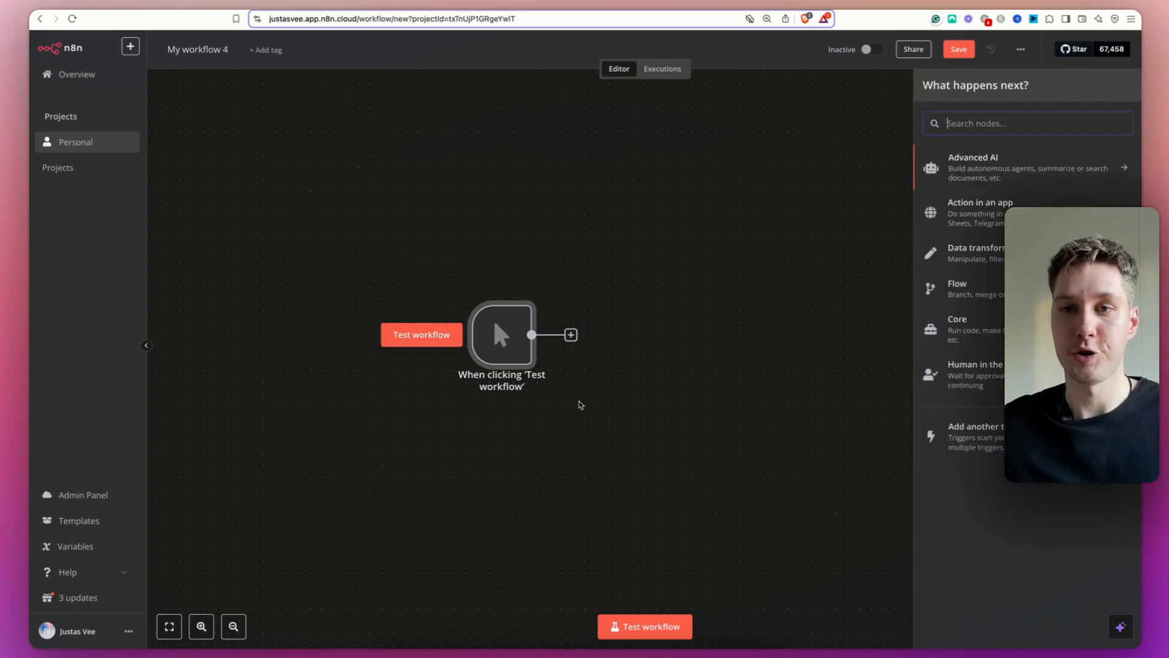
{"action": "type", "text": "hhtp"}
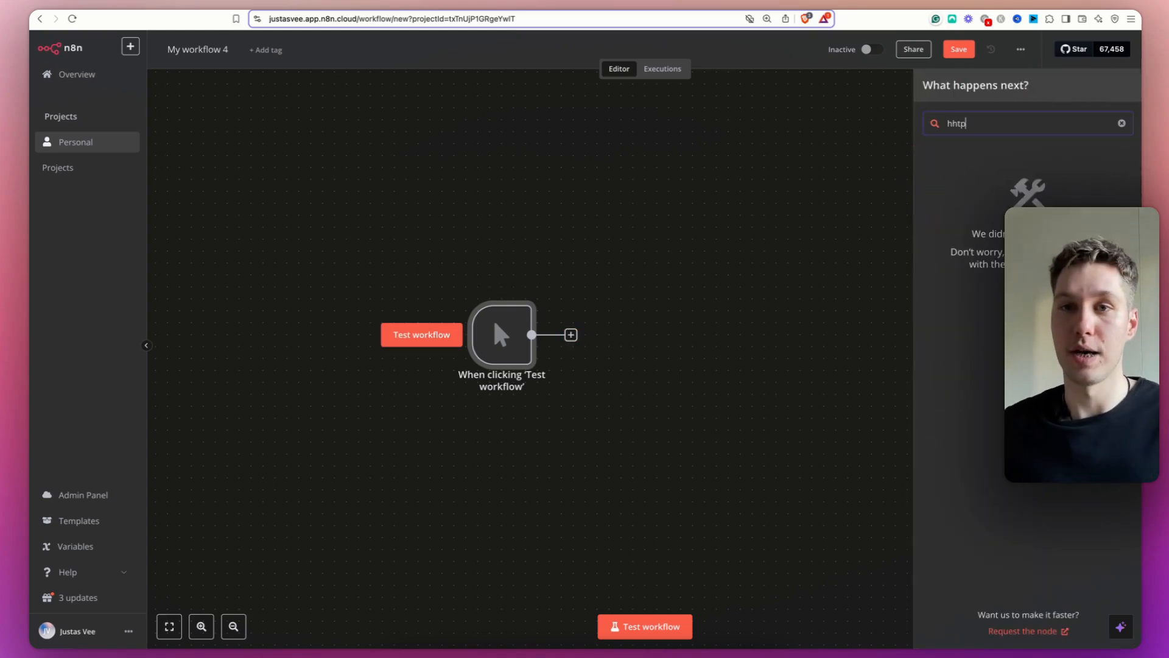
{"action": "key", "text": "Backspace"}
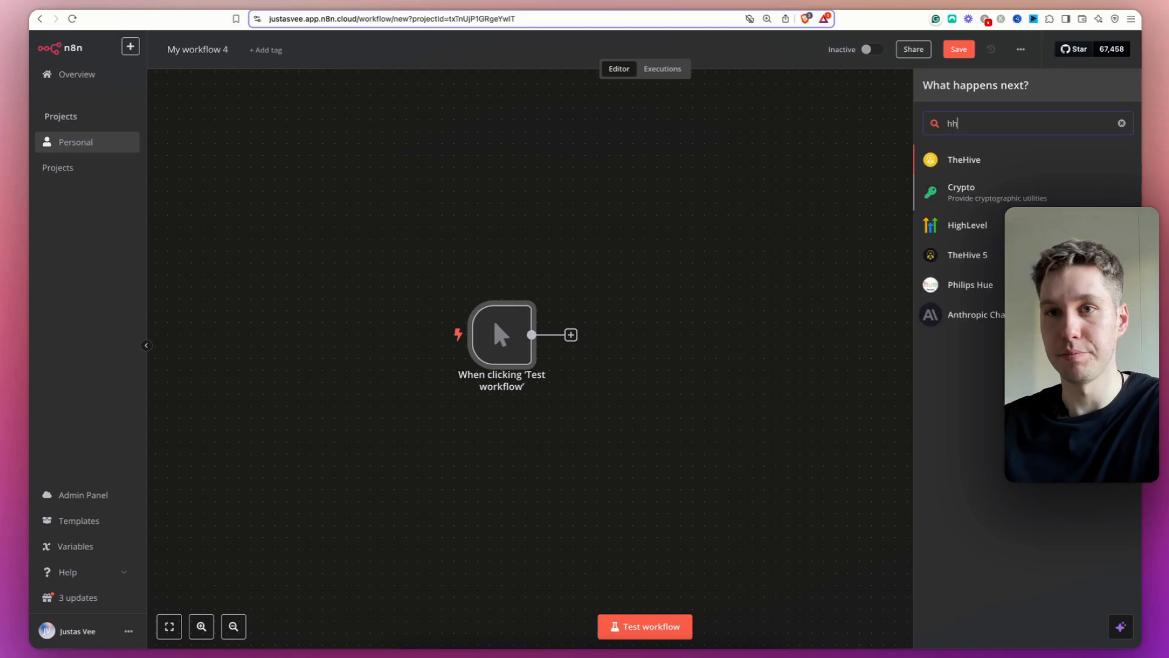
{"action": "type", "text": "ttp"}
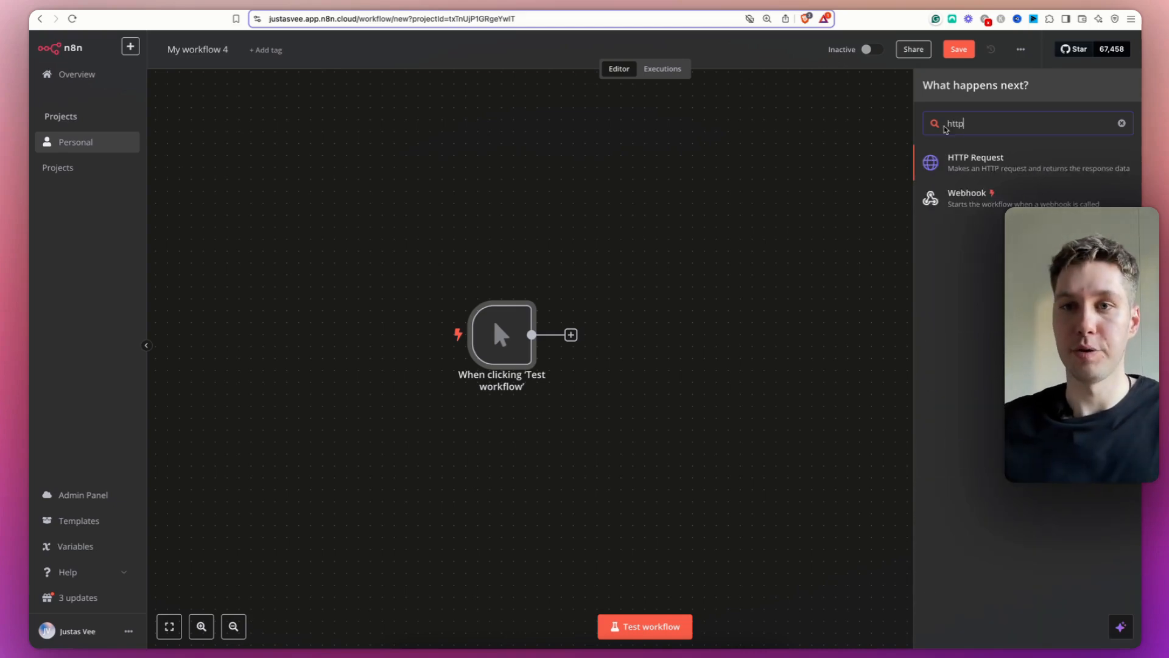
Add the HTTP Request node after the trigger, showing default GET and empty URL.
{"action": "left_click", "coordinate": [974, 162]}
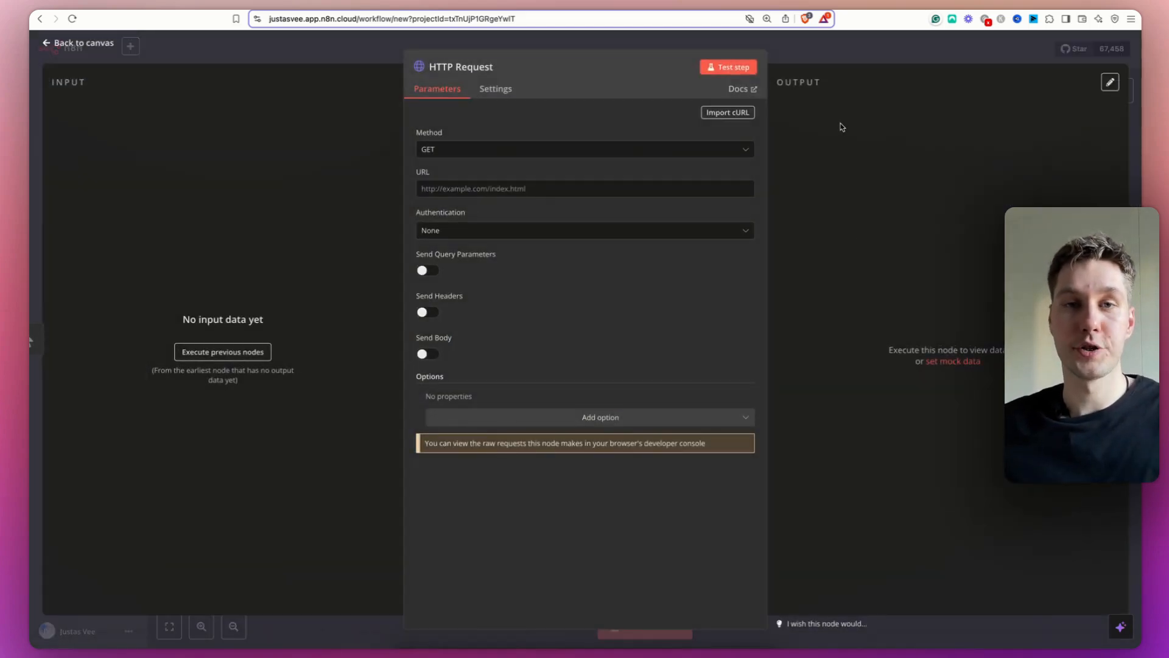
{"action": "mouse_move", "coordinate": [832, 118]}
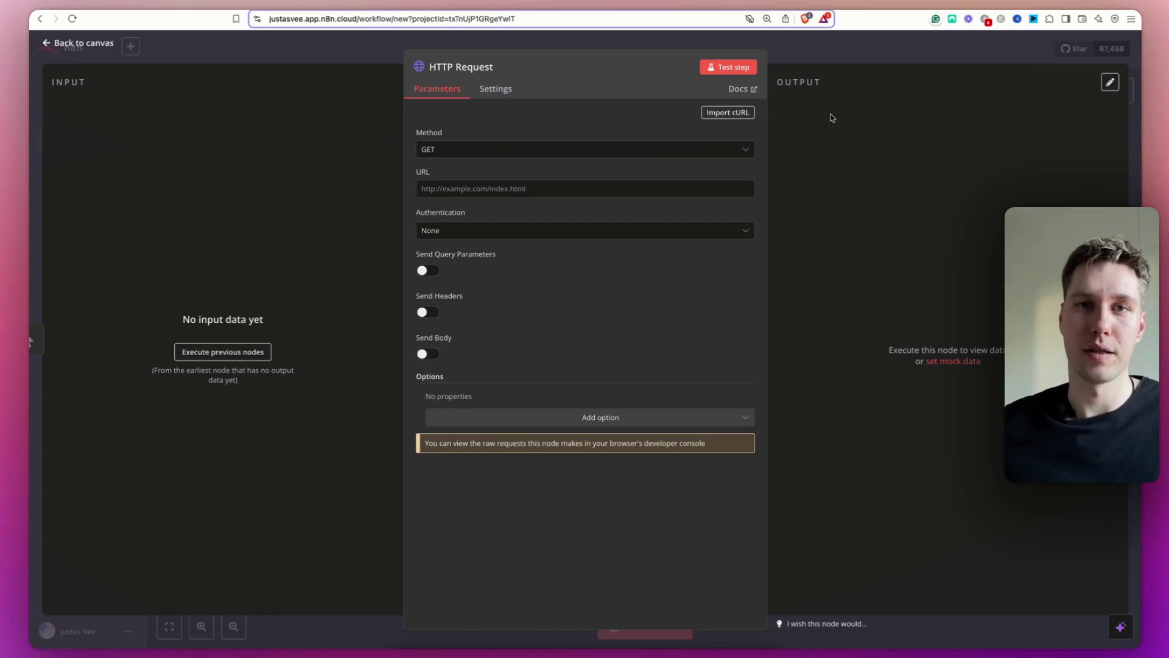
{"action": "mouse_move", "coordinate": [776, 111]}
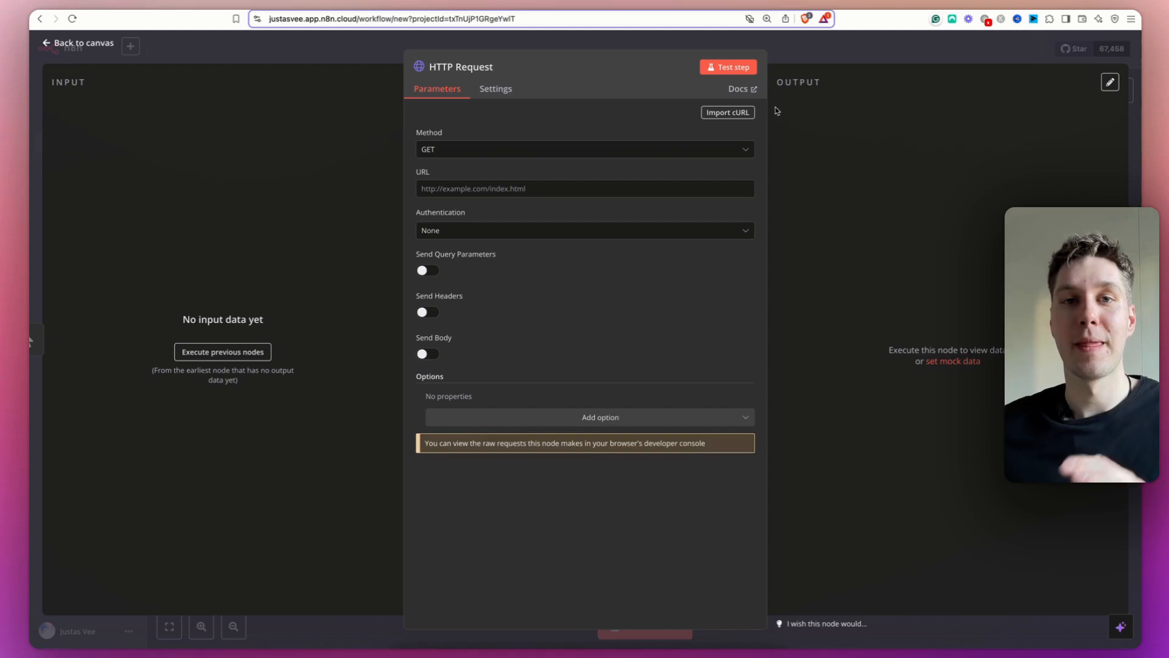
{"action": "mouse_move", "coordinate": [544, 154]}
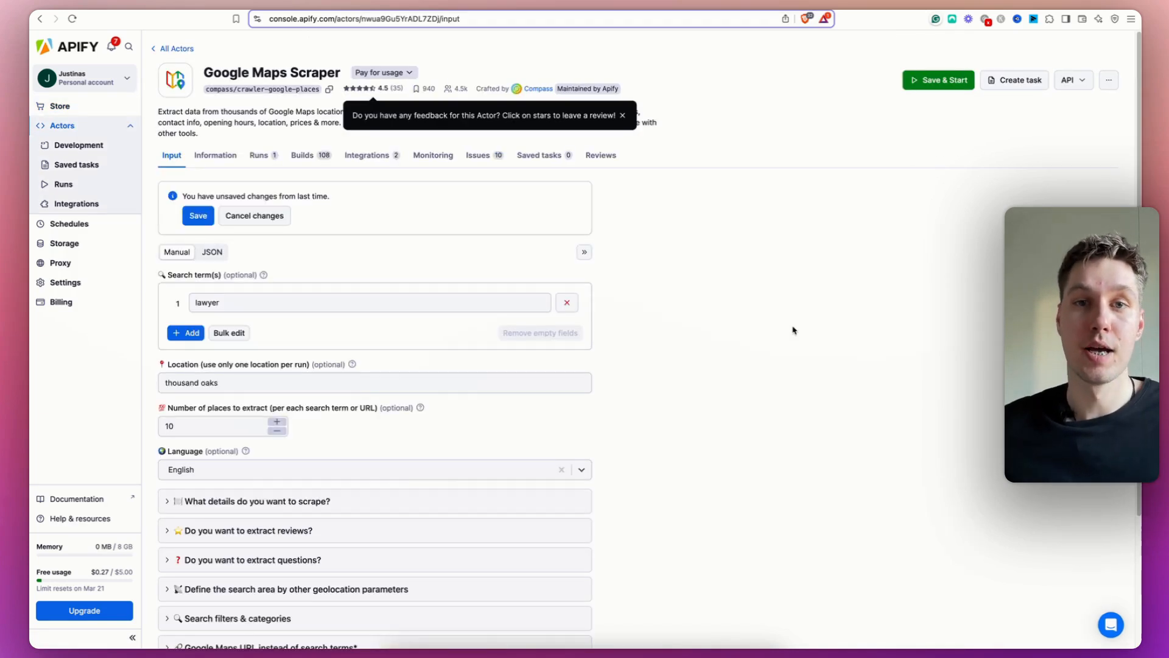
Dismiss the feedback prompt and confirm the search term 'lawyer' for thousand oaks.
{"action": "left_click", "coordinate": [621, 114]}
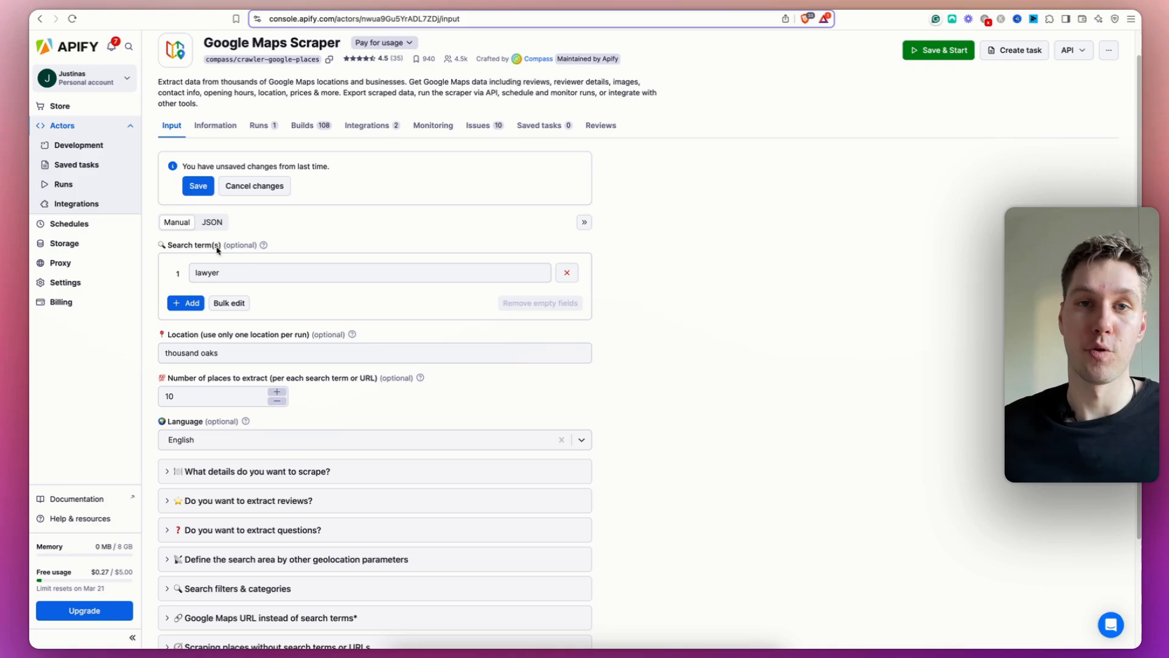
{"action": "left_click", "coordinate": [368, 271]}
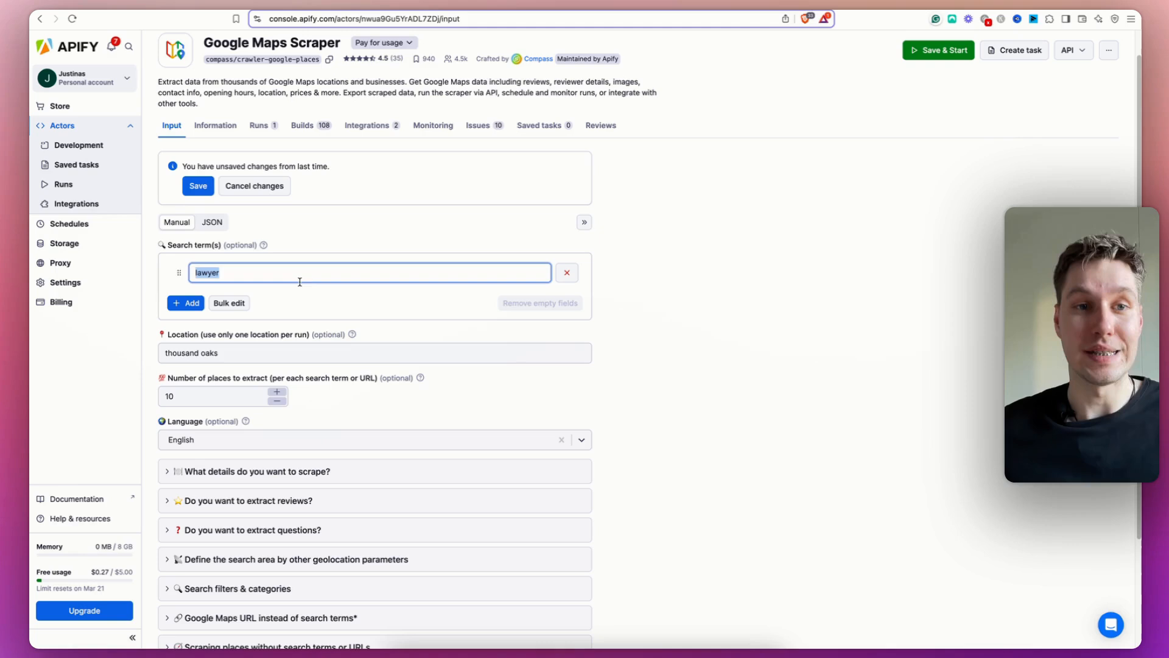
{"action": "left_click", "coordinate": [373, 353]}
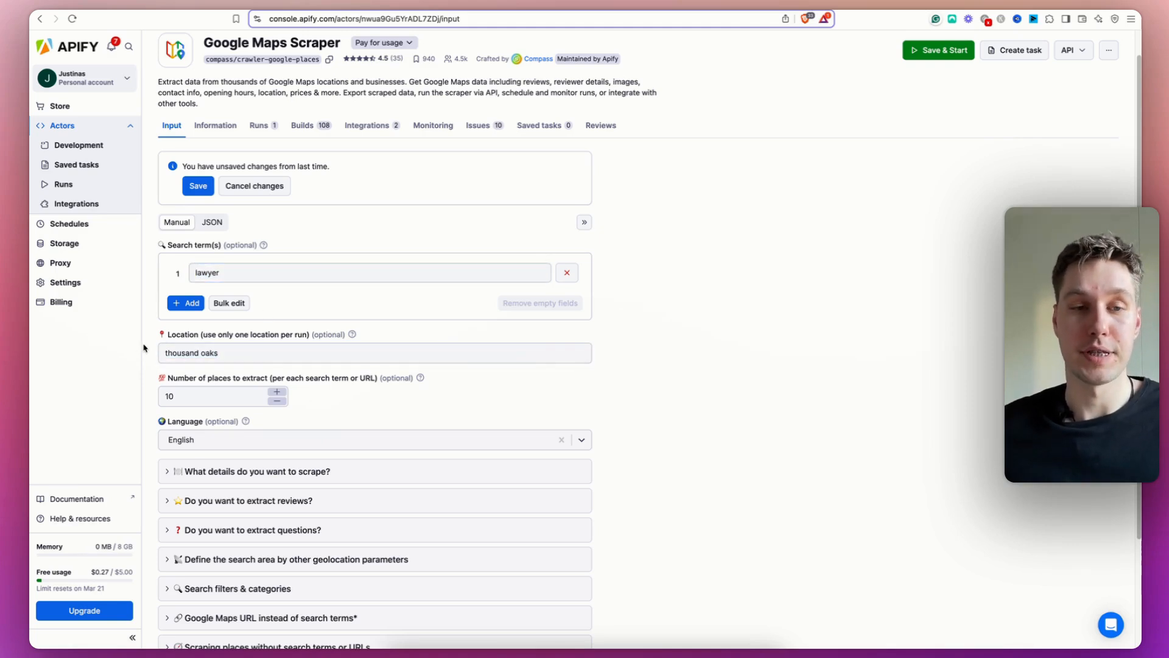
Set the scraper's Number of places to extract to 10.
{"action": "scroll", "scroll_direction": "down", "scroll_amount": 3}
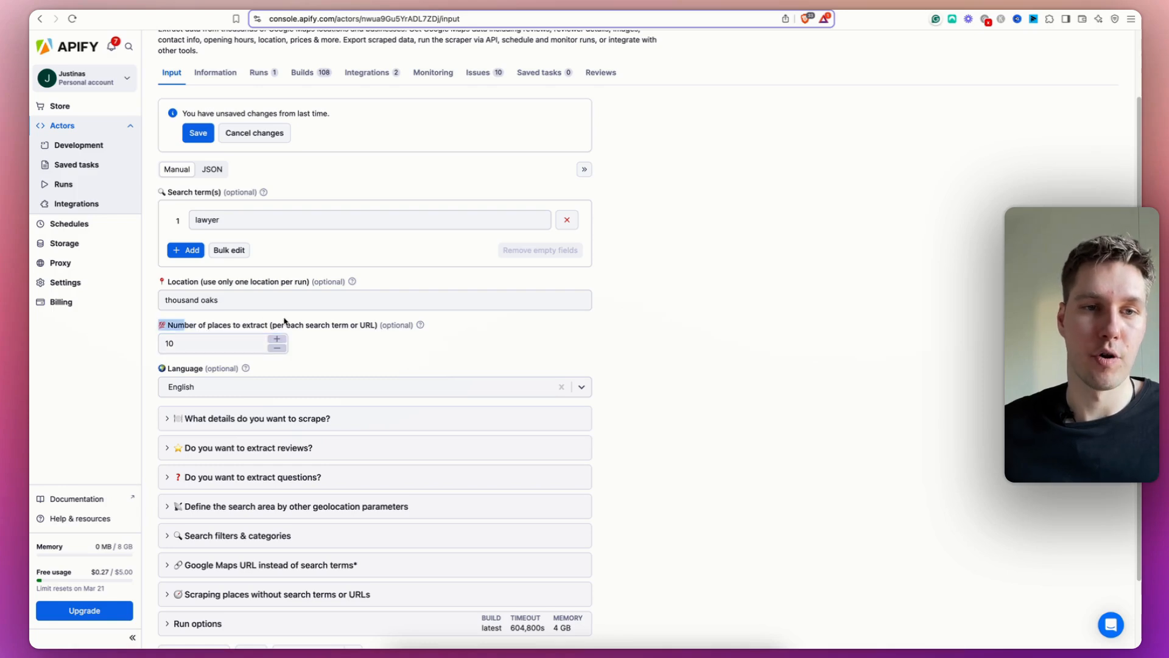
{"action": "left_click", "coordinate": [217, 344]}
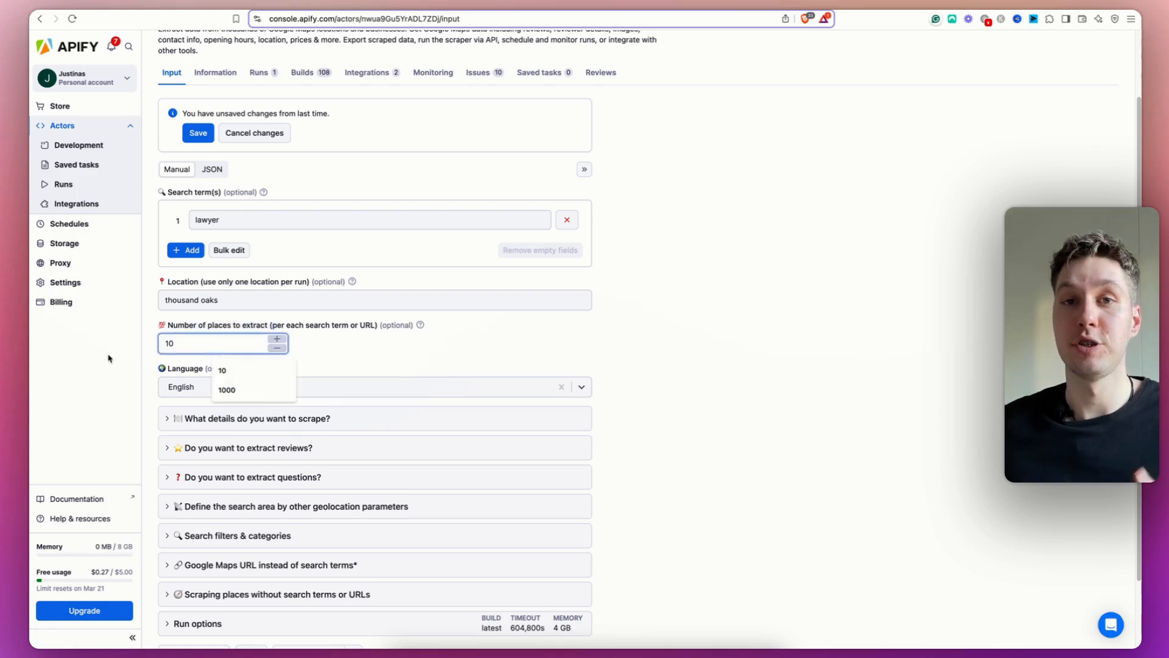
{"action": "left_click", "coordinate": [223, 343]}
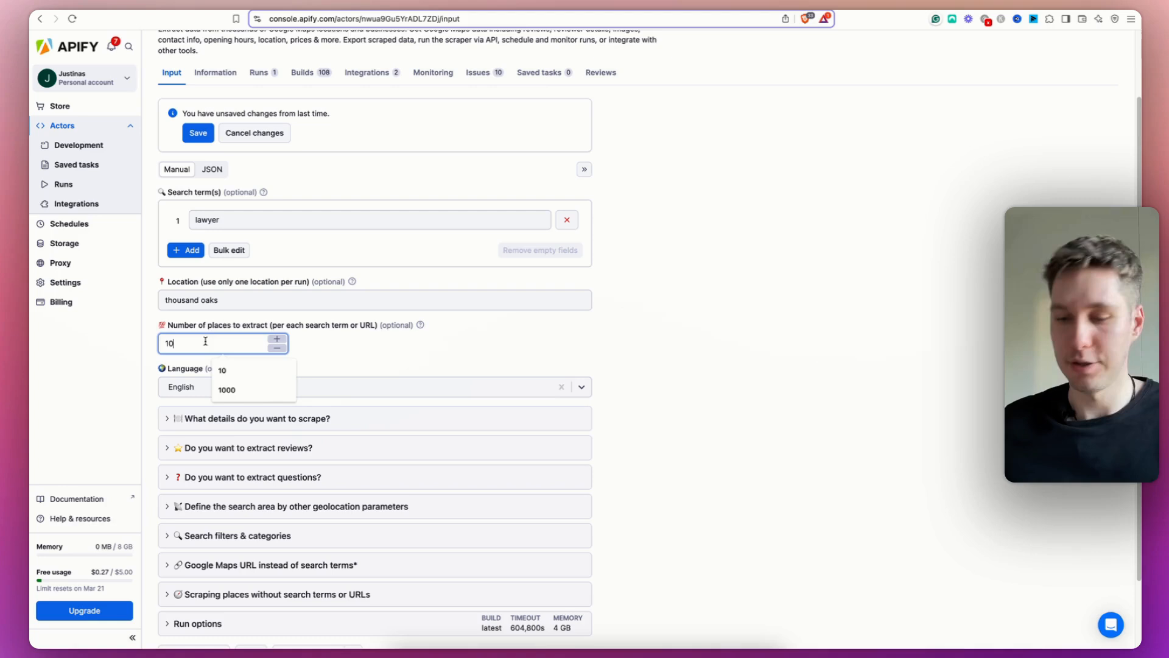
{"action": "type", "text": "0000"}
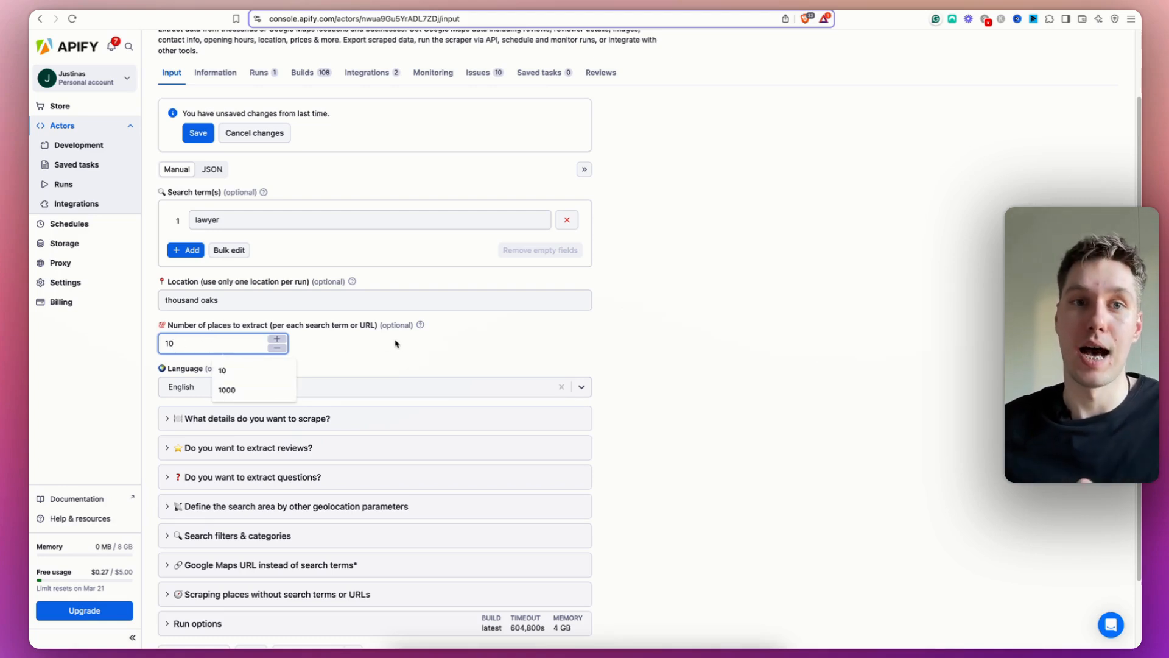
{"action": "scroll", "scroll_direction": "up", "scroll_amount": 3}
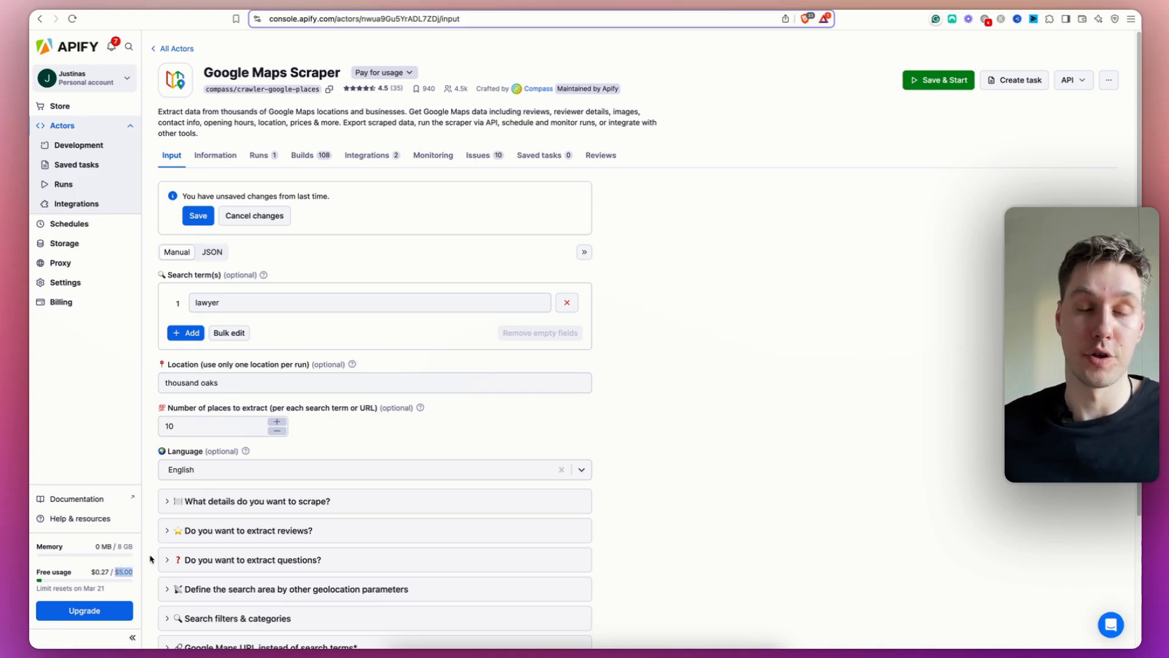
{"action": "mouse_move", "coordinate": [147, 552]}
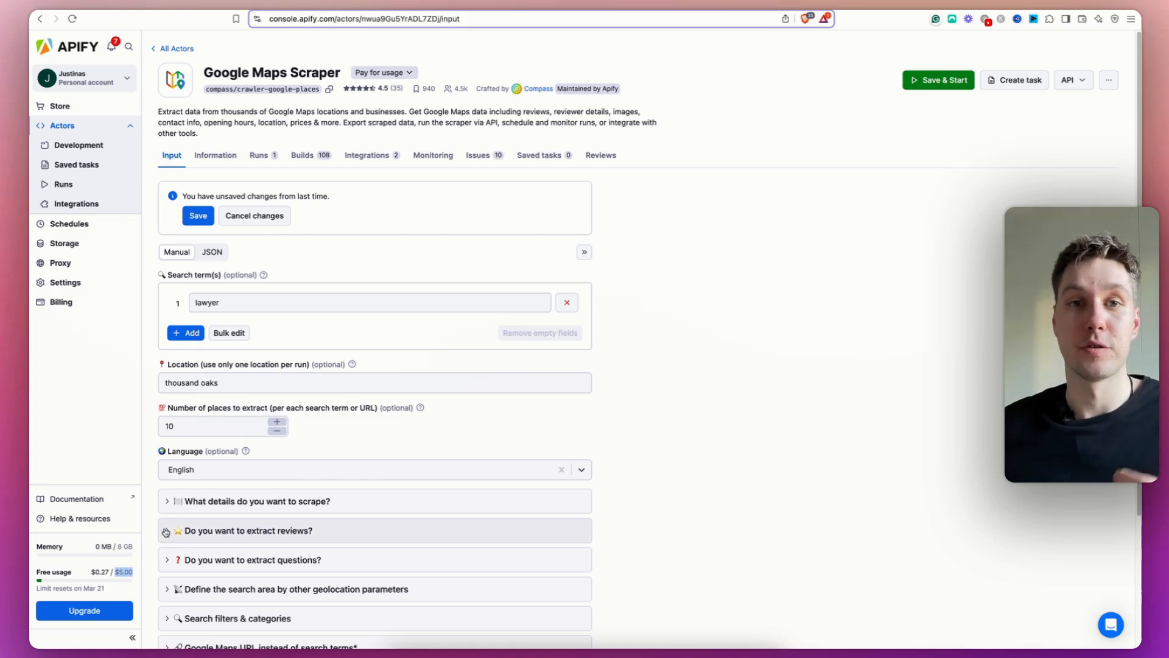
{"action": "scroll", "scroll_direction": "down", "scroll_amount": 3}
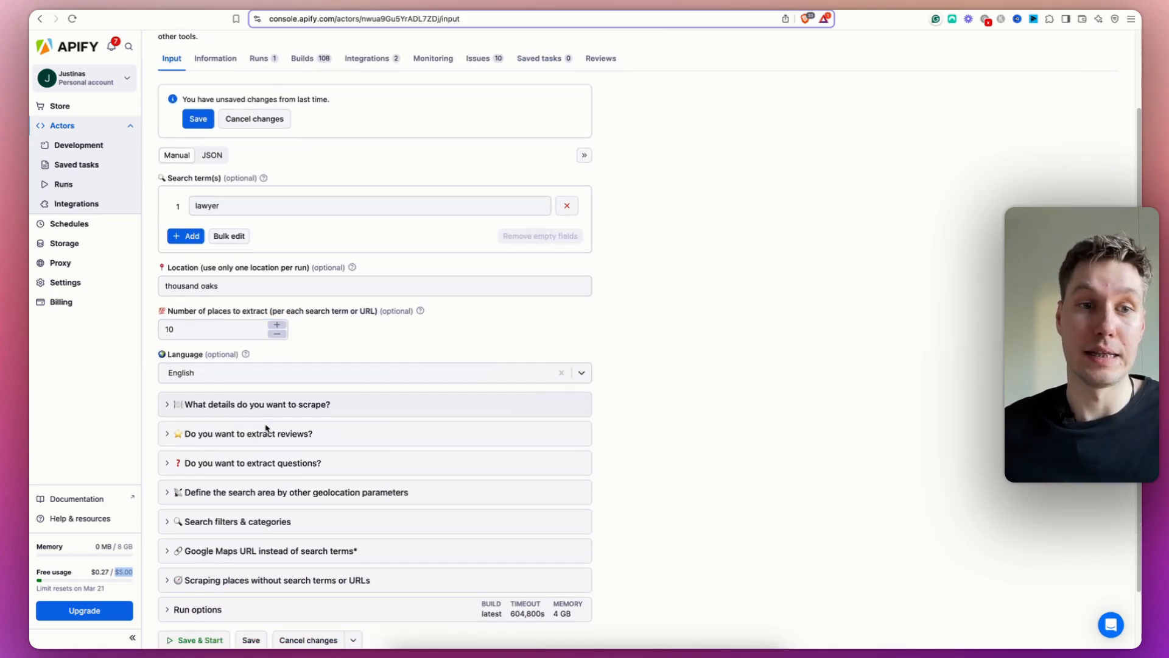
{"action": "scroll", "scroll_direction": "down", "scroll_amount": 3}
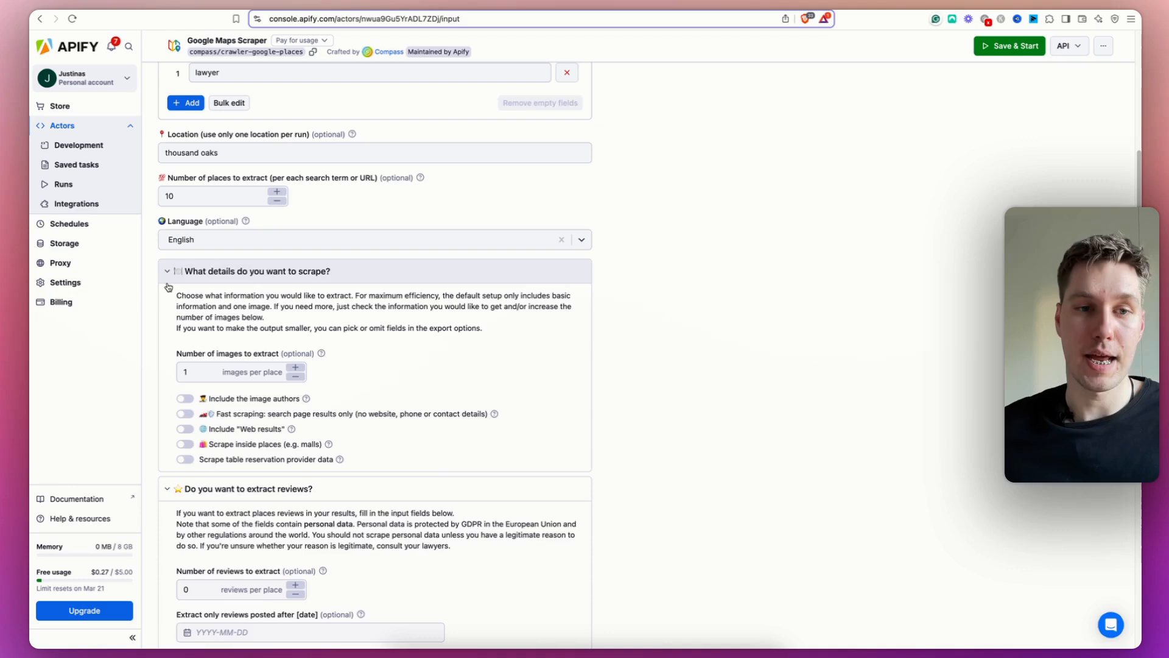
{"action": "scroll", "scroll_direction": "down", "scroll_amount": 3}
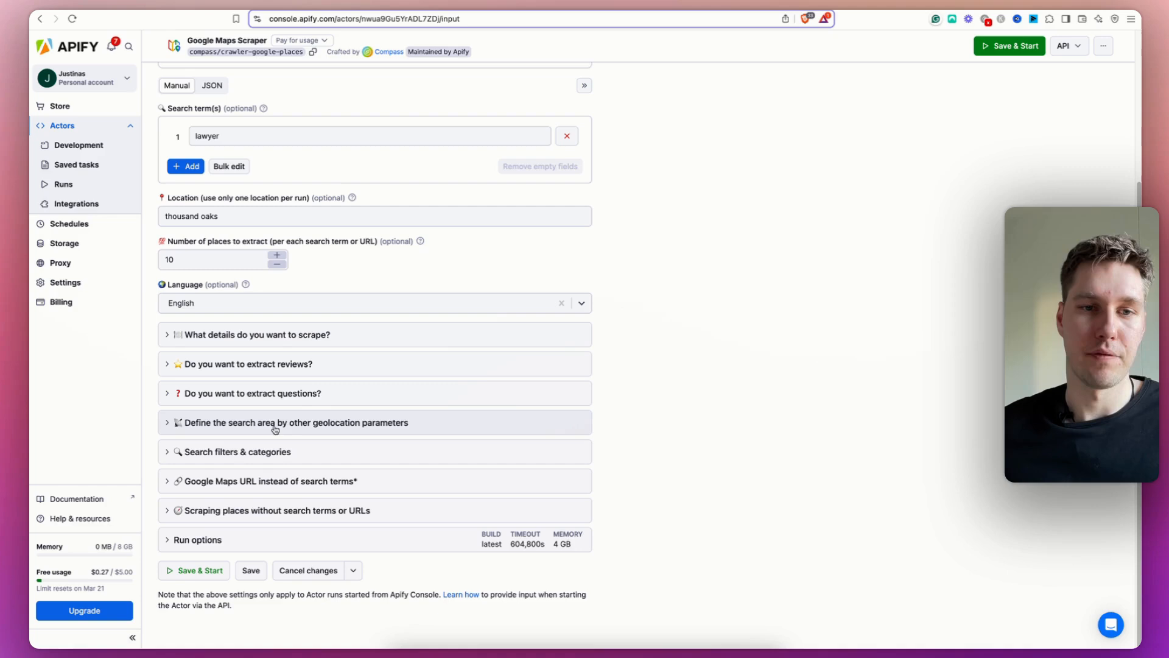
{"action": "mouse_move", "coordinate": [351, 434]}
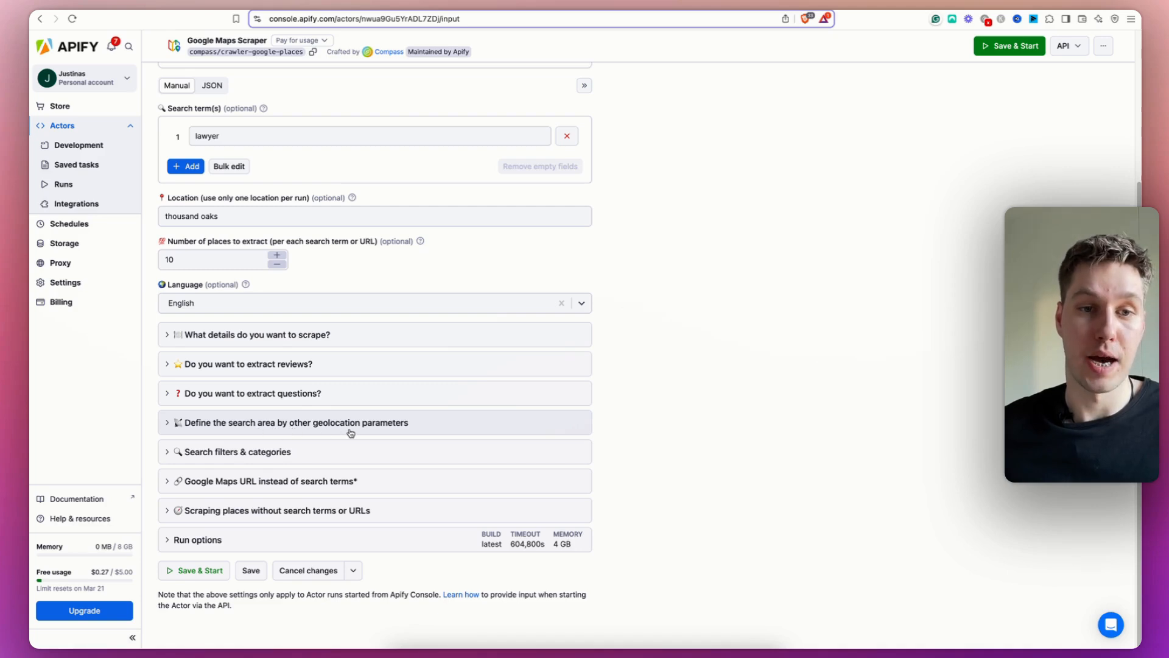
{"action": "mouse_move", "coordinate": [397, 431]}
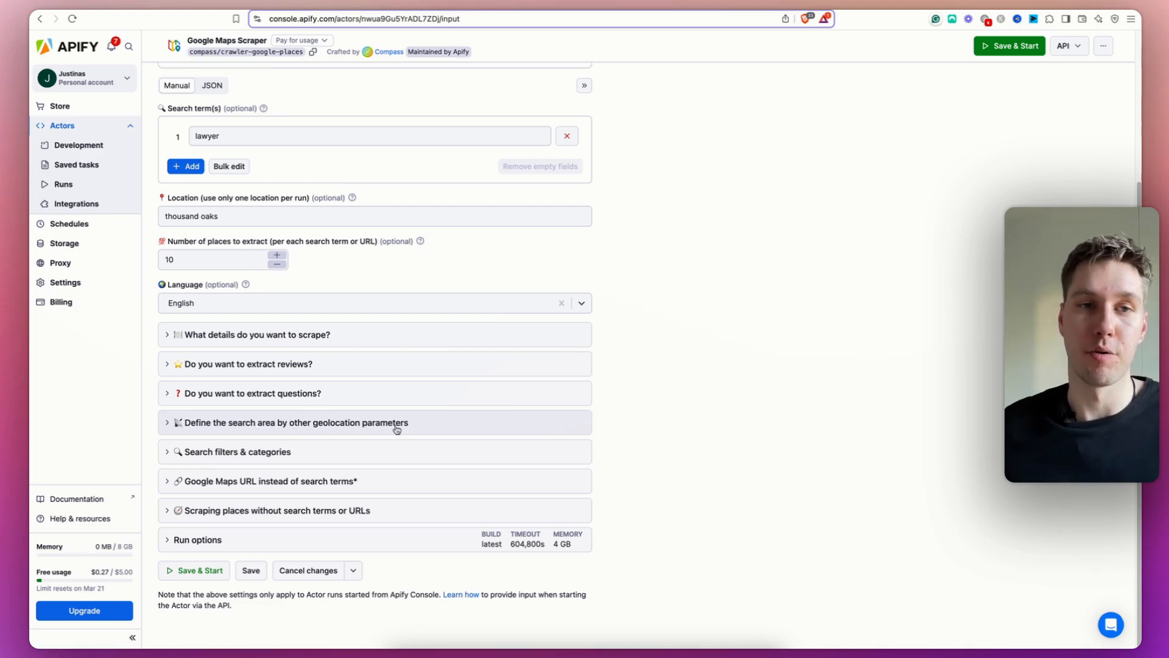
{"action": "scroll", "scroll_direction": "up", "scroll_amount": 3}
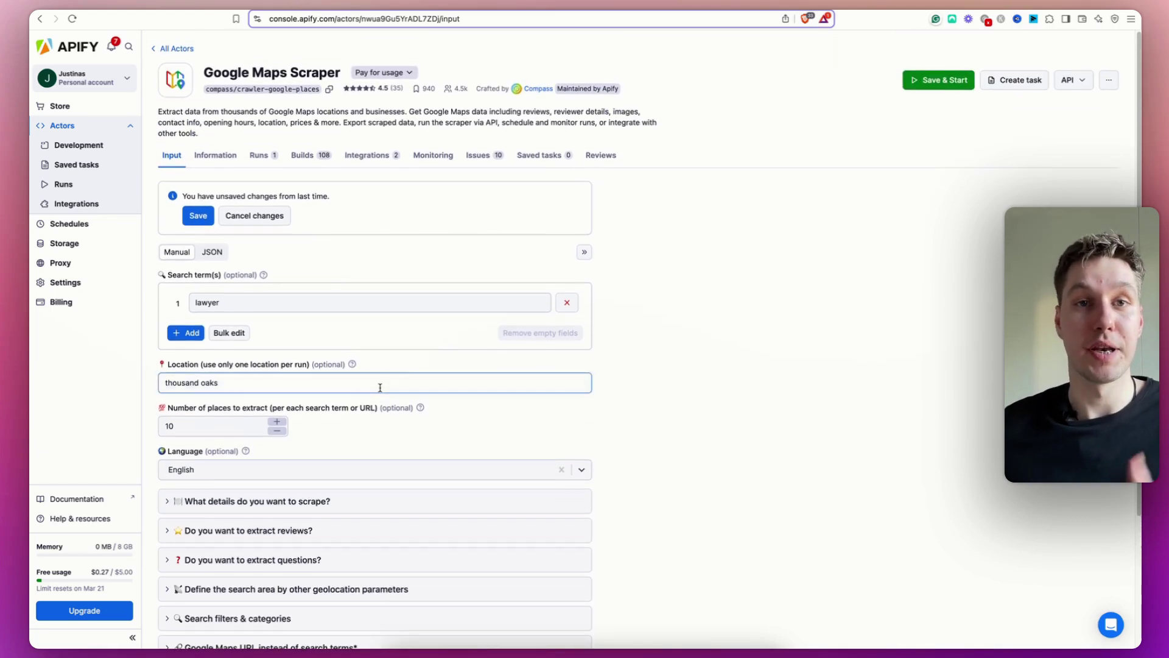
{"action": "mouse_move", "coordinate": [424, 384]}
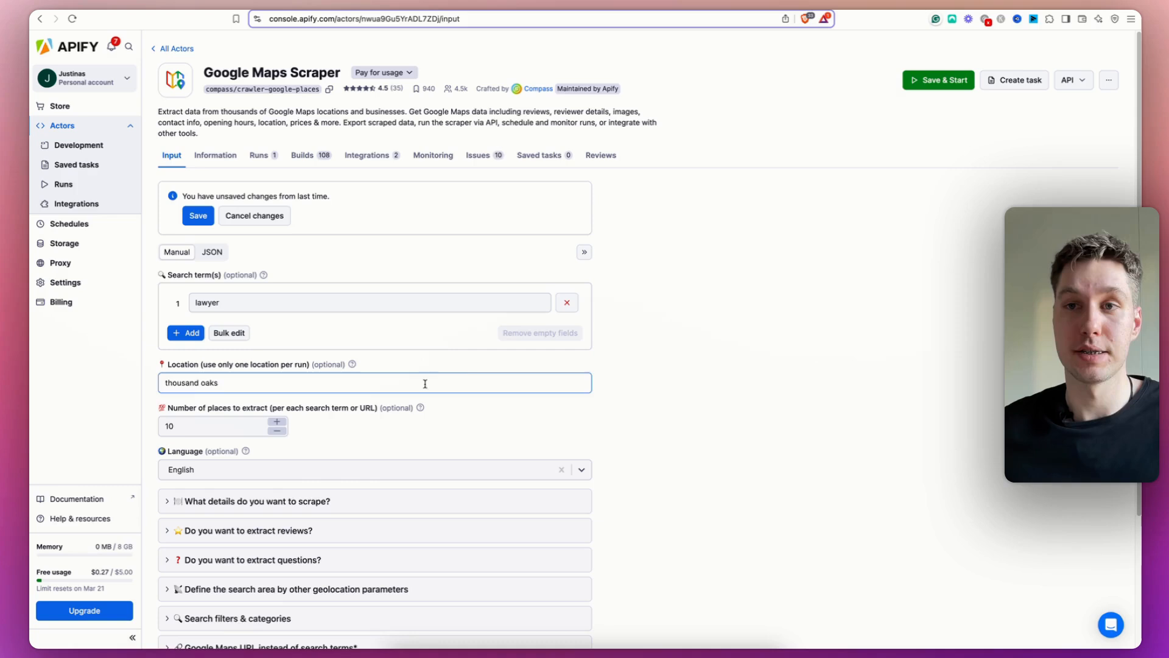
{"action": "mouse_move", "coordinate": [1074, 72]}
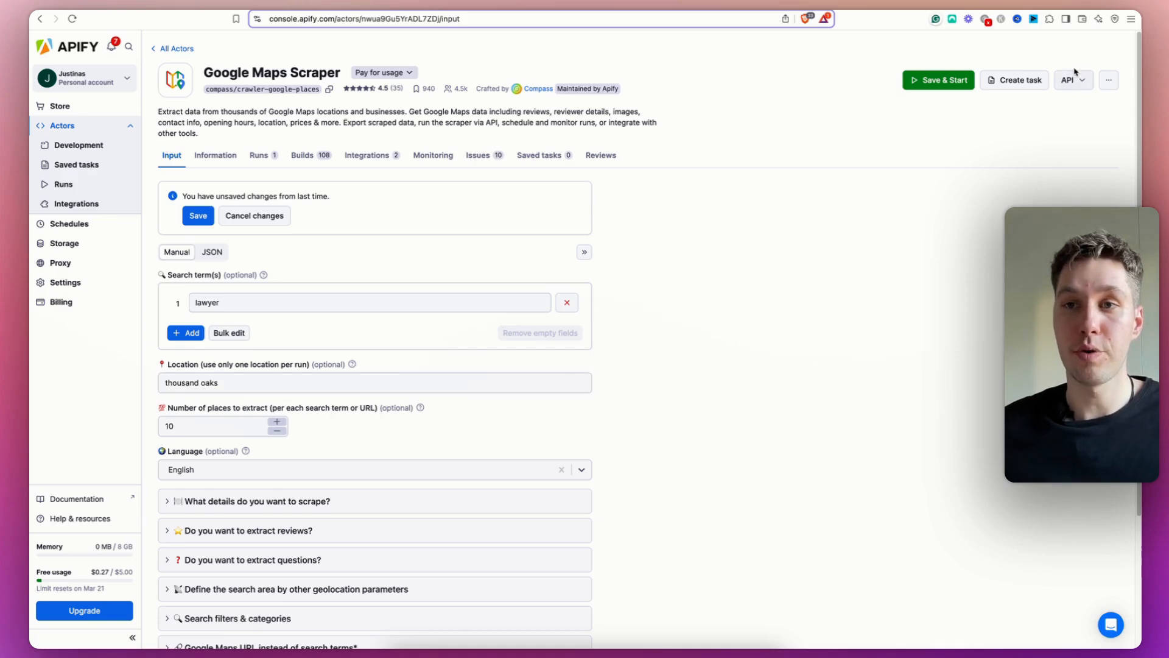
{"action": "left_click", "coordinate": [1068, 80]}
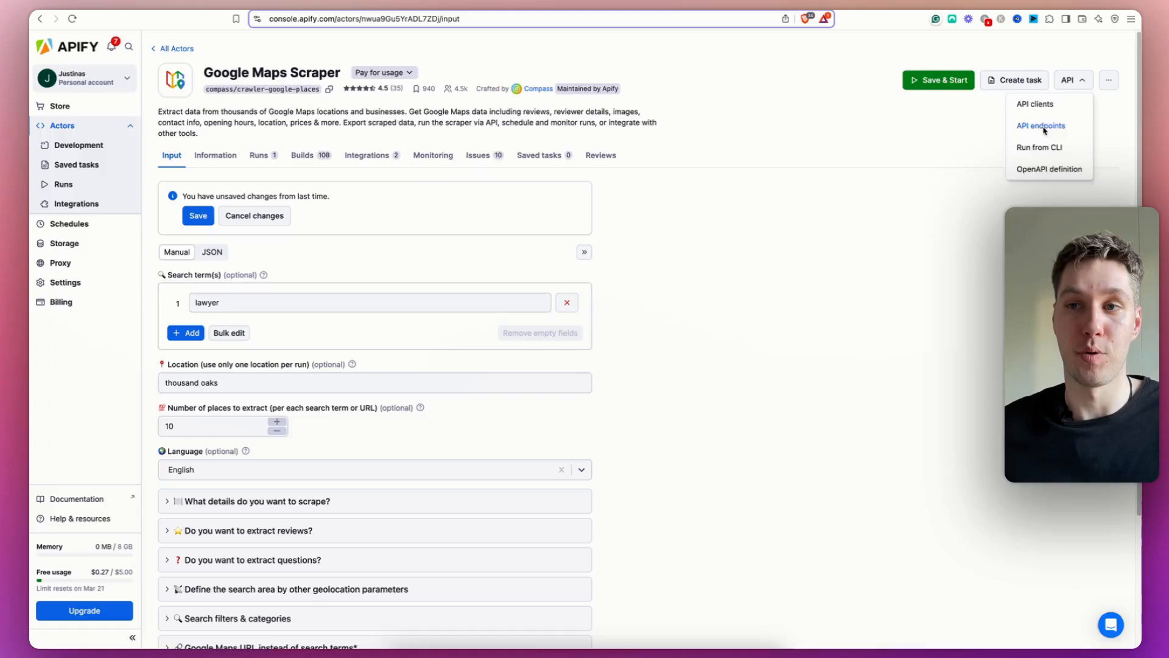
Copy the 'Run Actor synchronously and get dataset items' endpoint URL from the API endpoints list.
{"action": "left_click", "coordinate": [1040, 125]}
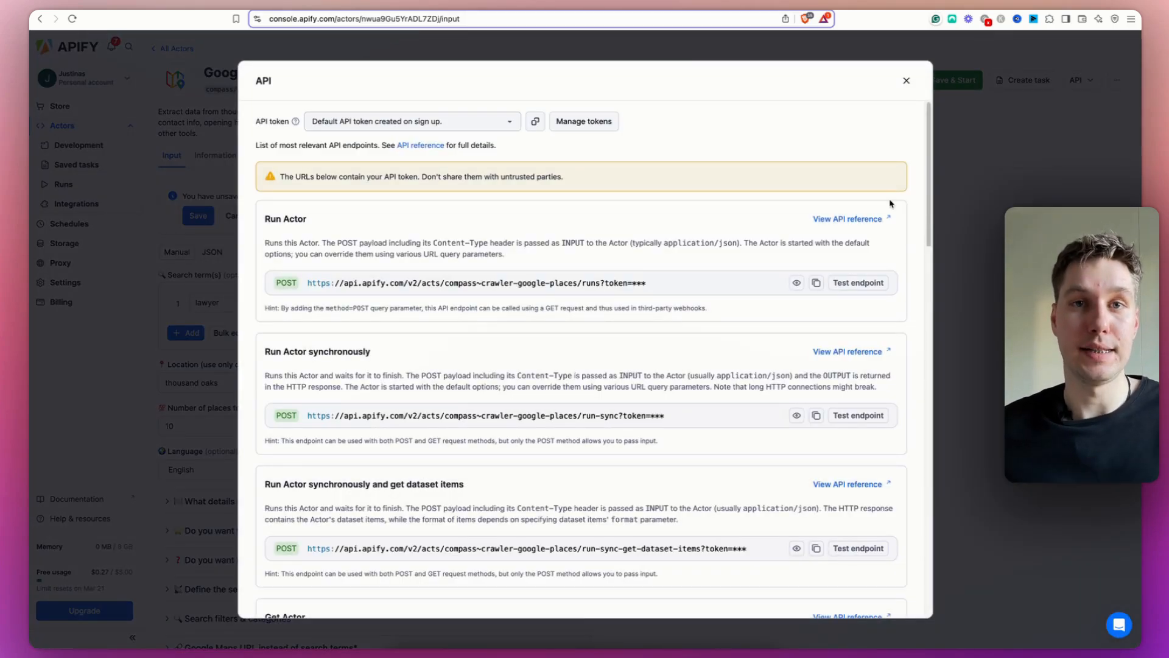
{"action": "mouse_move", "coordinate": [601, 211]}
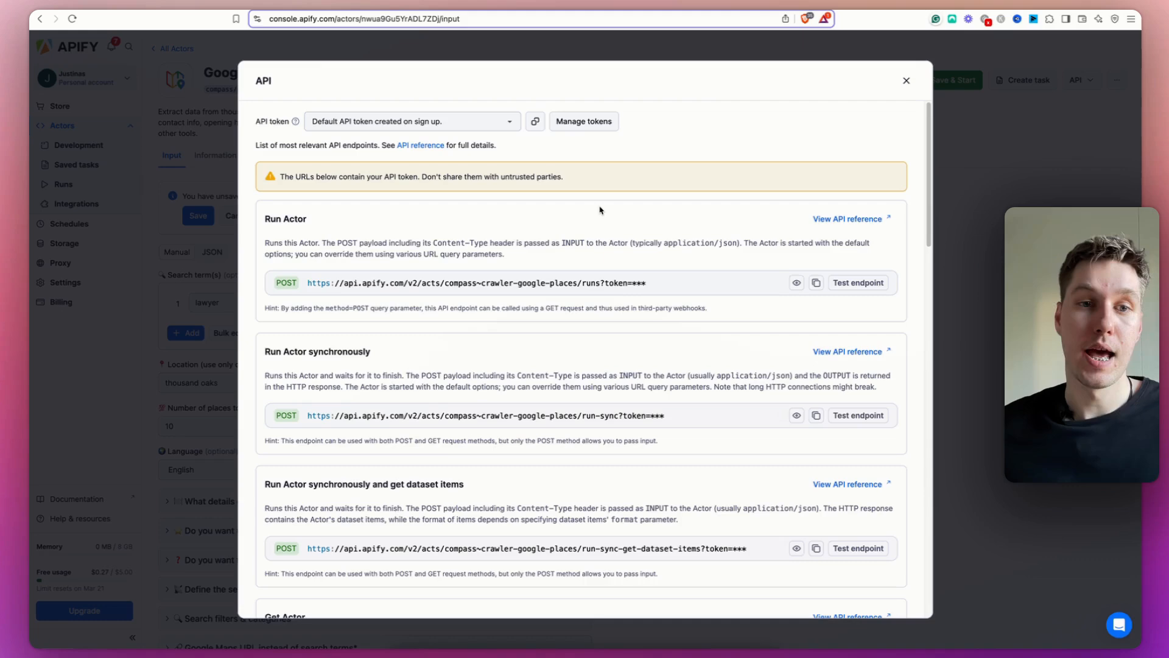
{"action": "scroll", "scroll_direction": "down", "scroll_amount": 3}
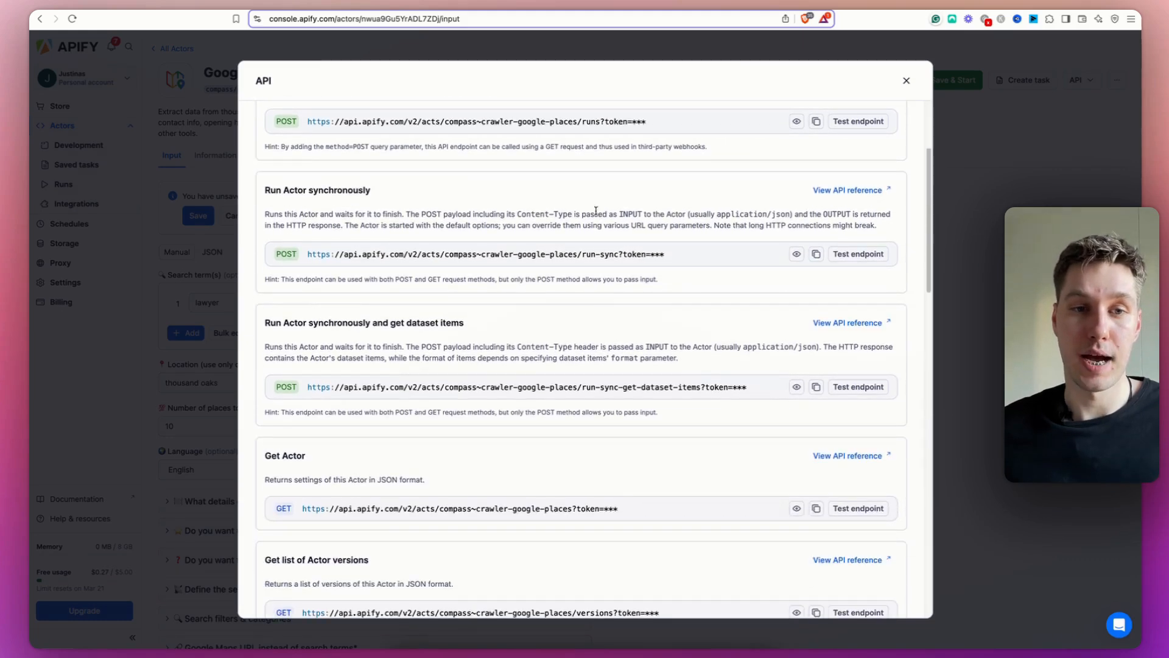
{"action": "scroll", "scroll_direction": "down", "scroll_amount": 3}
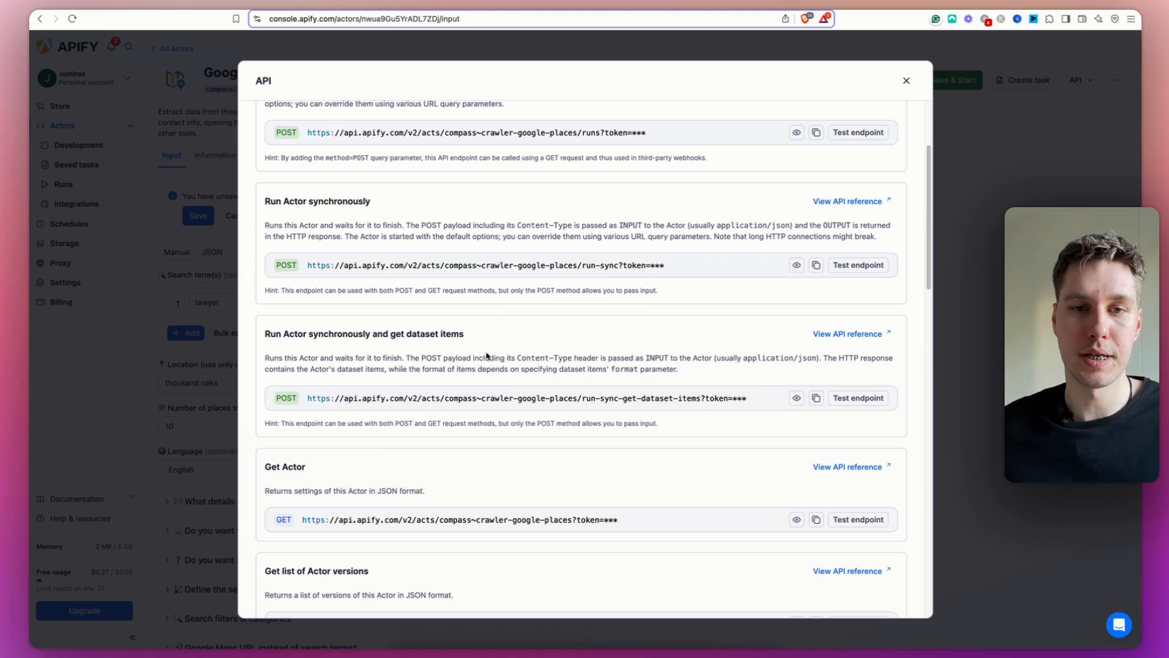
{"action": "left_click", "coordinate": [815, 397]}
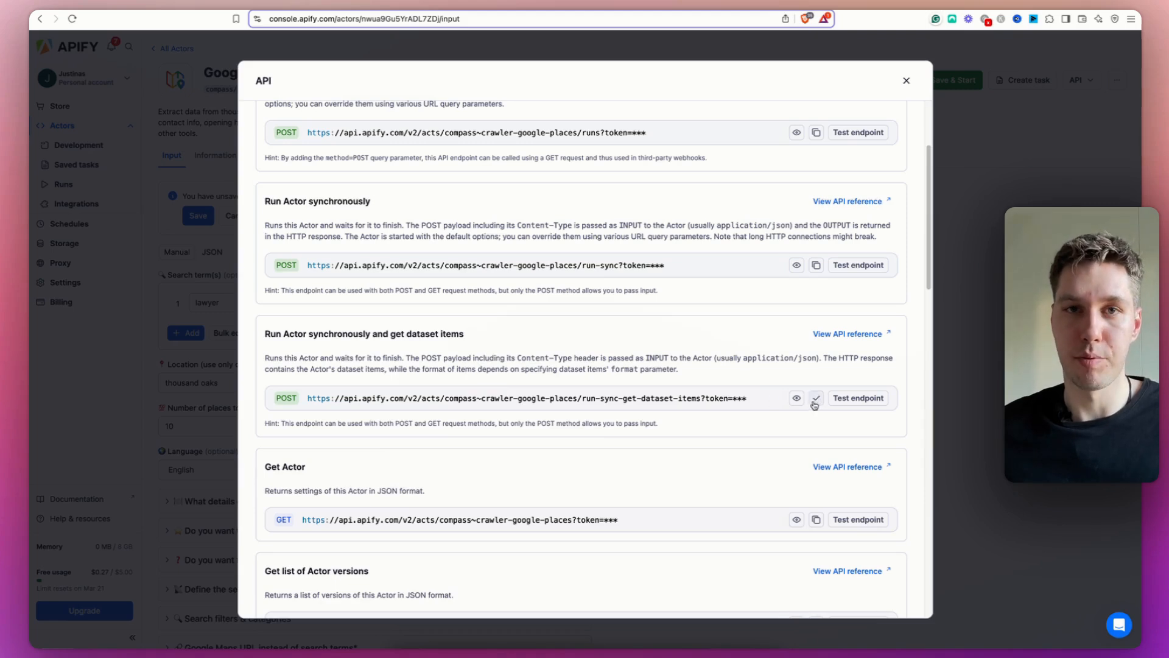
{"action": "mouse_move", "coordinate": [561, 344]}
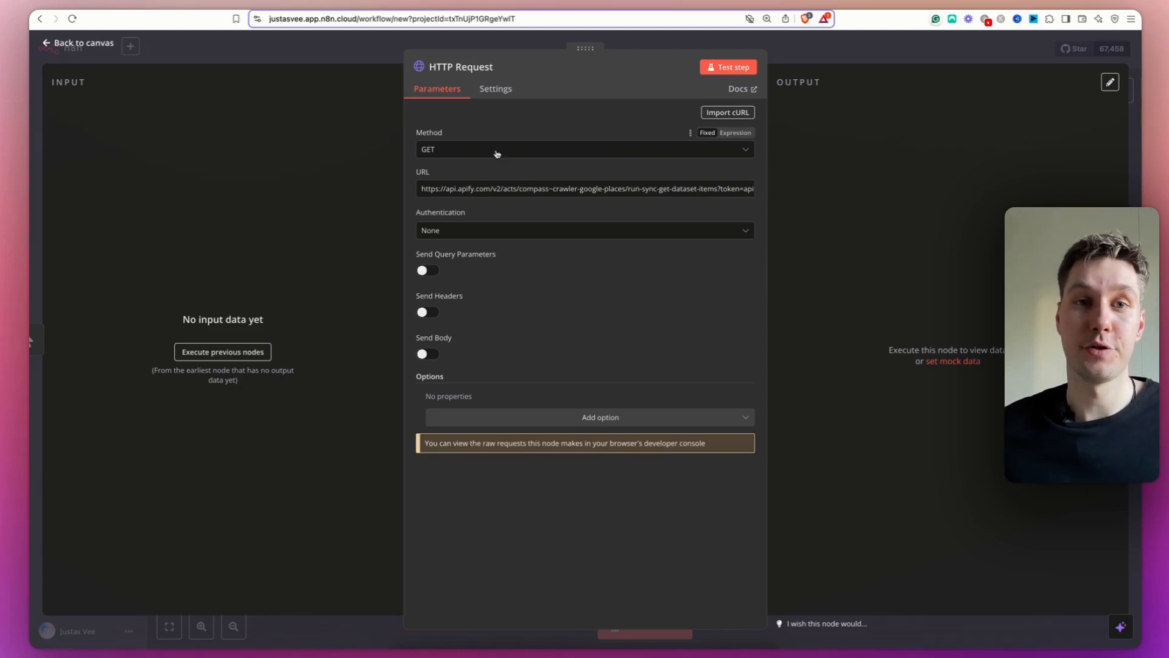
Make the HTTP Request a POST that sends a JSON body specified Using JSON.
{"action": "left_click", "coordinate": [584, 149]}
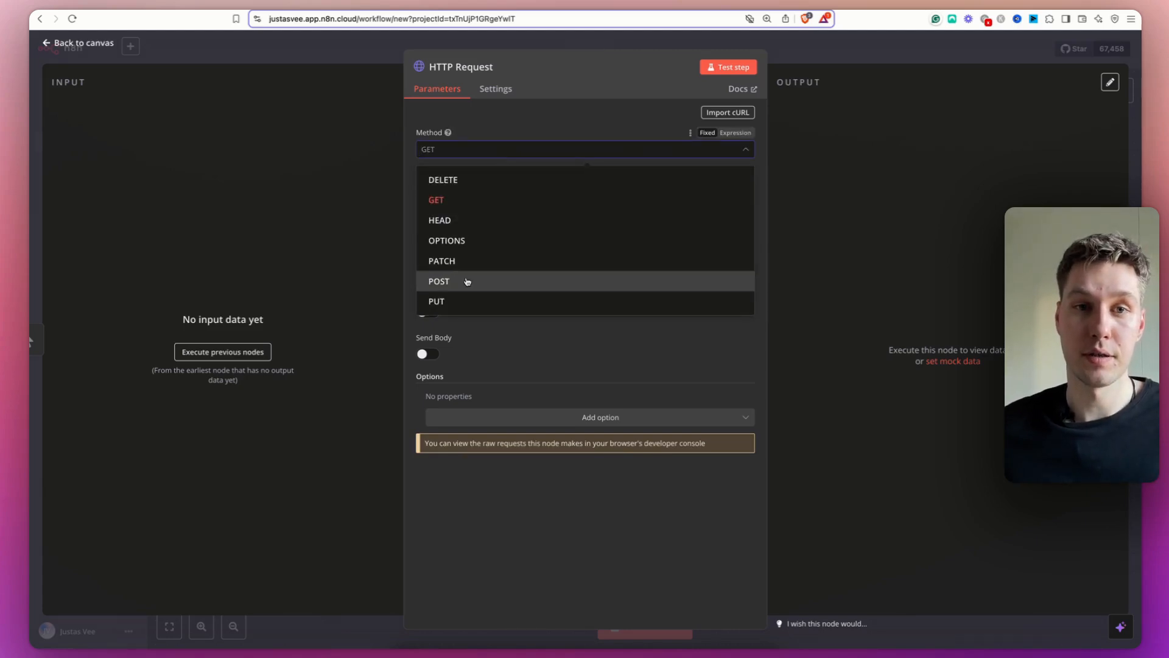
{"action": "left_click", "coordinate": [439, 282]}
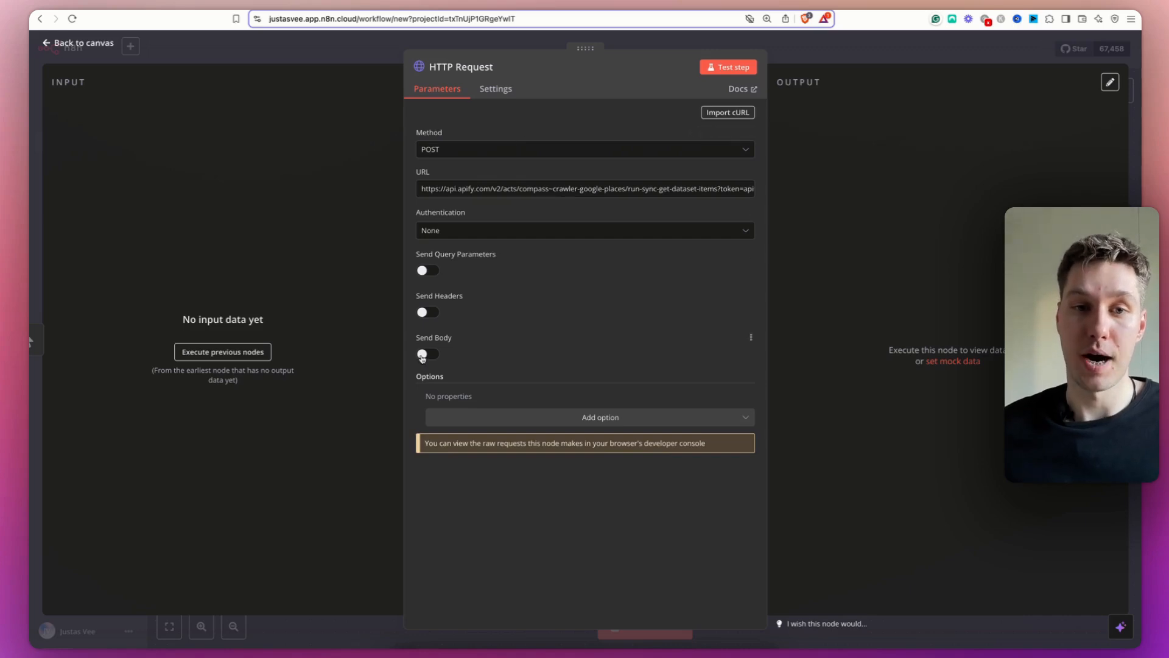
{"action": "left_click", "coordinate": [427, 354]}
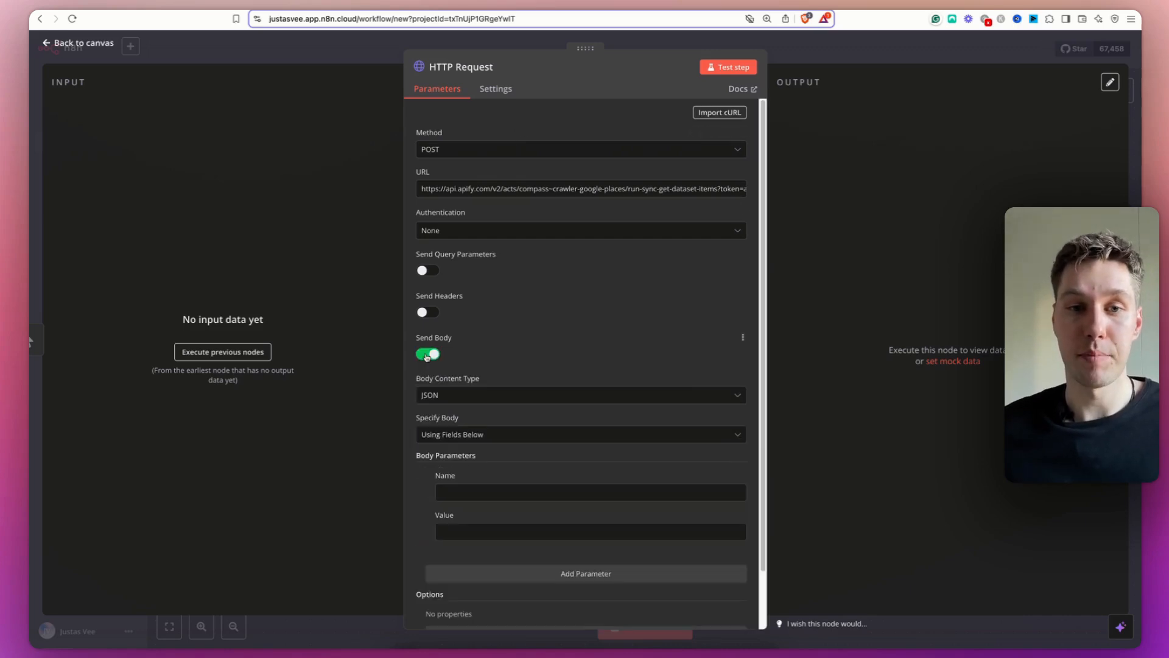
{"action": "scroll", "scroll_direction": "down", "scroll_amount": 3}
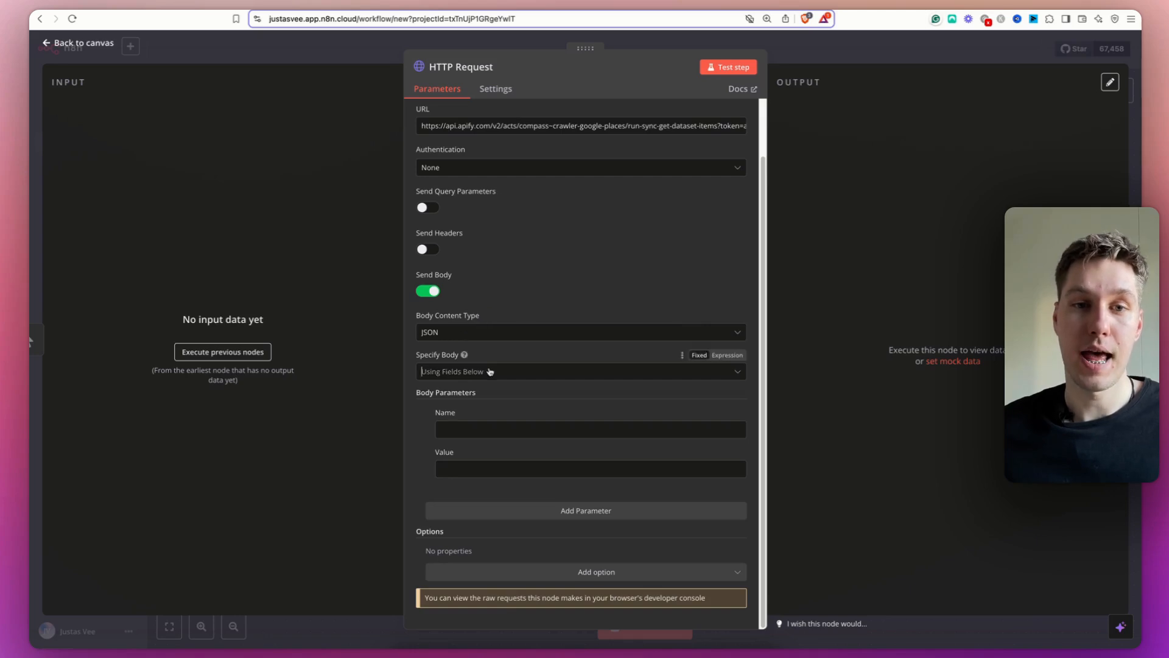
{"action": "left_click", "coordinate": [580, 371]}
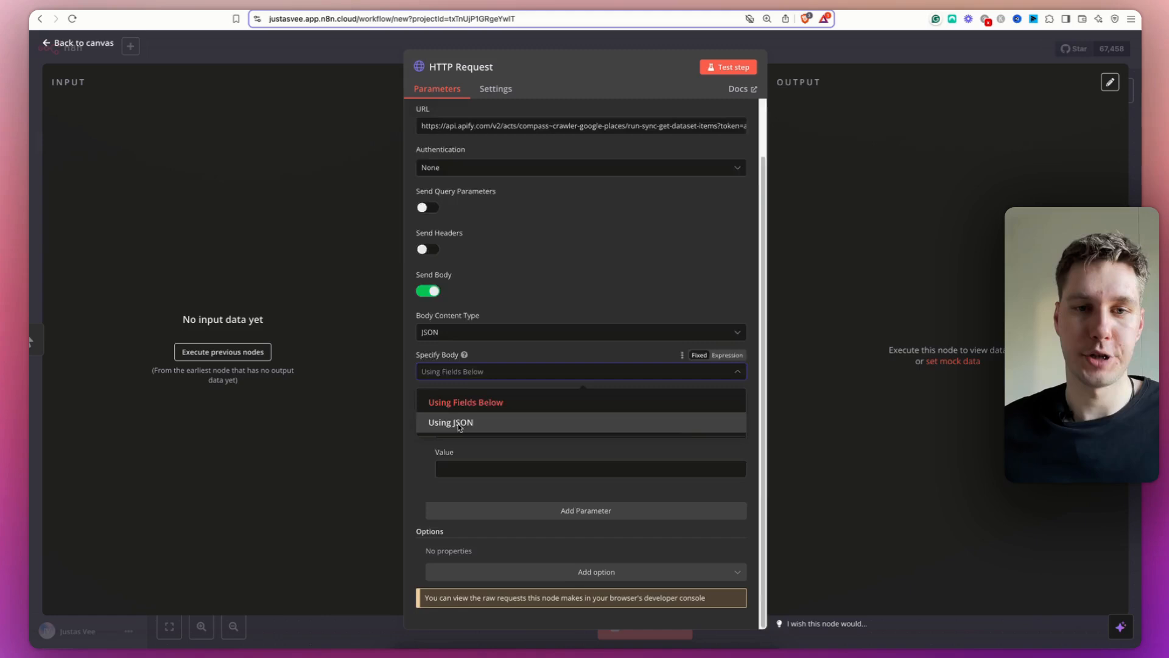
{"action": "left_click", "coordinate": [451, 422]}
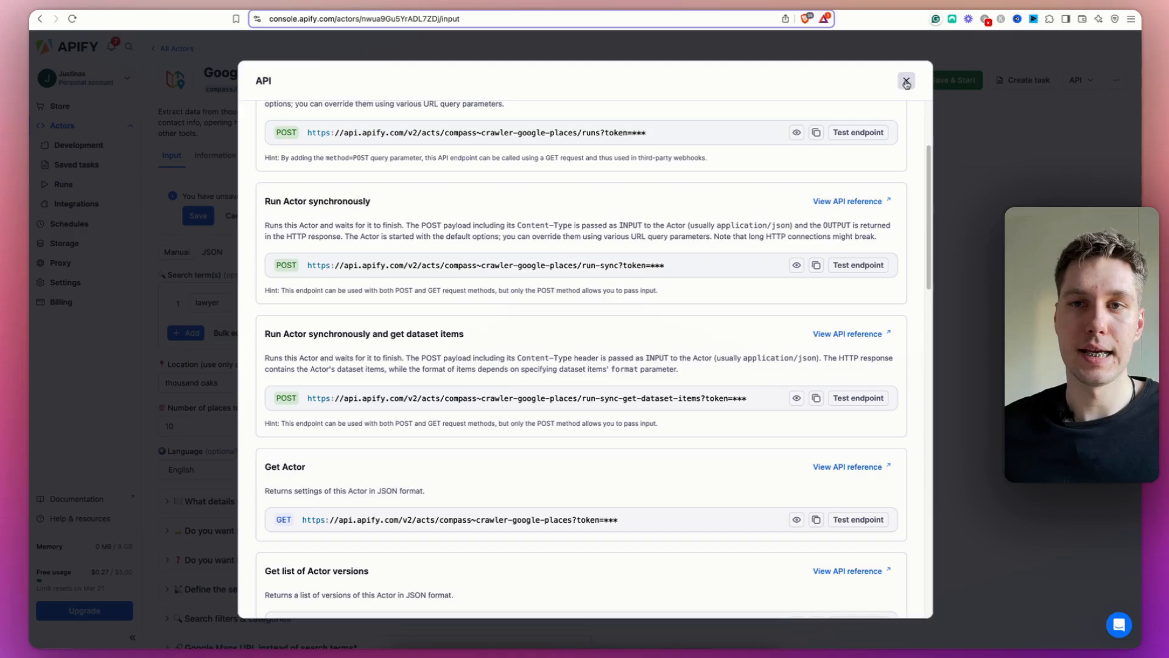
View the Google Maps Scraper input as raw JSON (lawyer, thousand oaks, 10 places).
{"action": "left_click", "coordinate": [906, 80]}
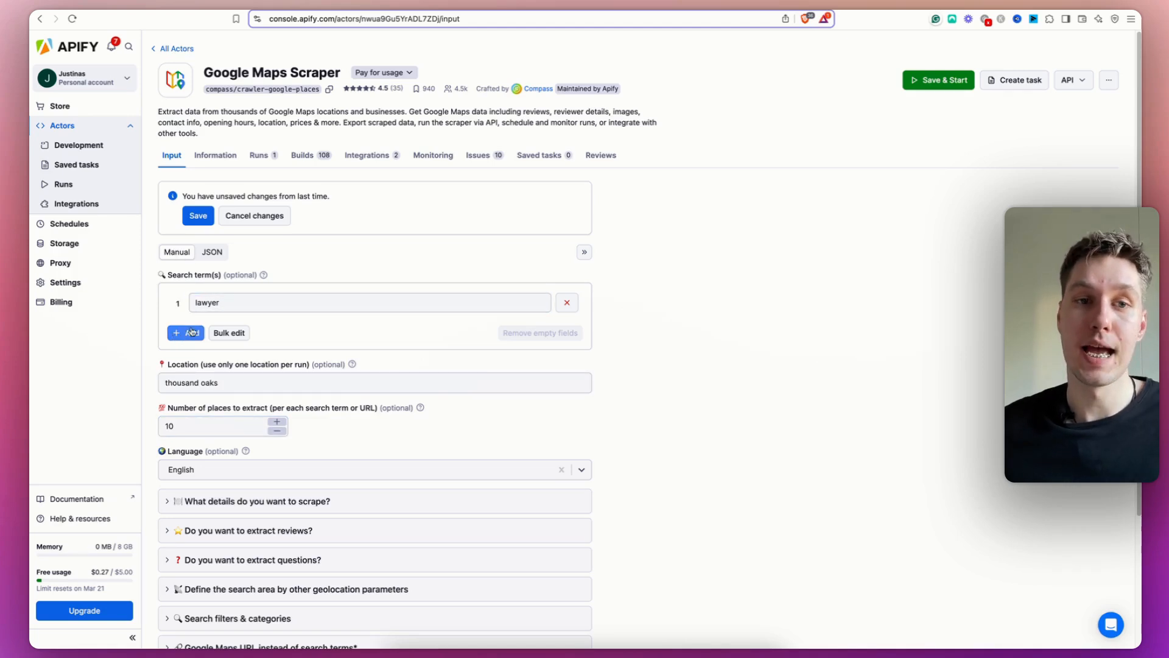
{"action": "left_click", "coordinate": [212, 252]}
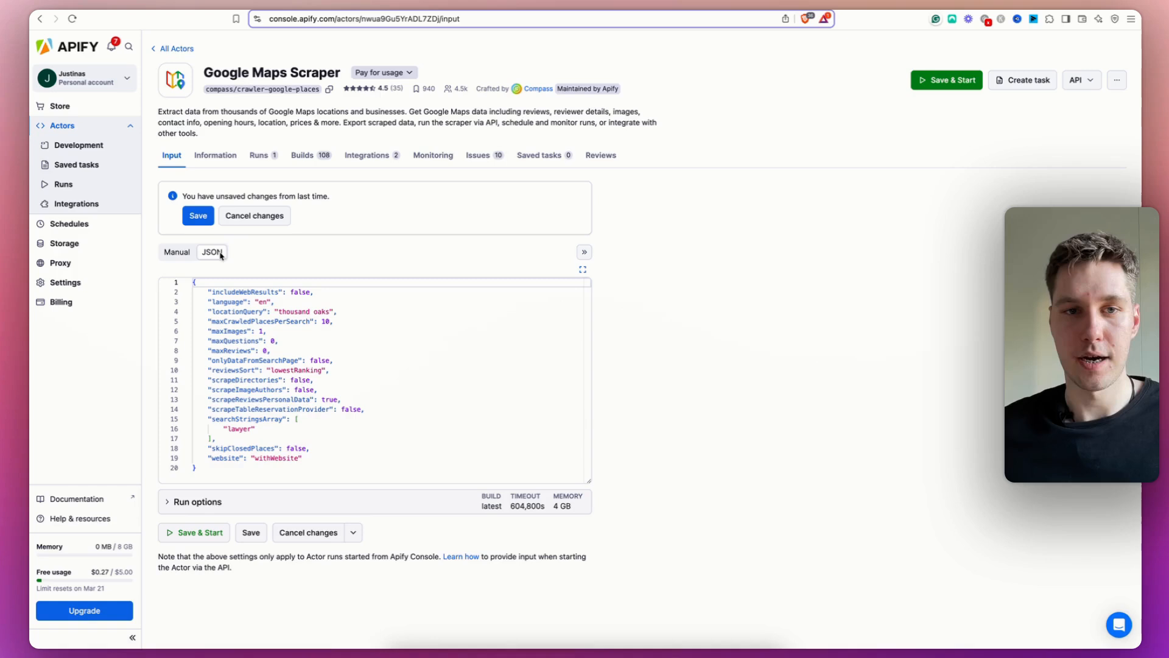
{"action": "left_click", "coordinate": [224, 468]}
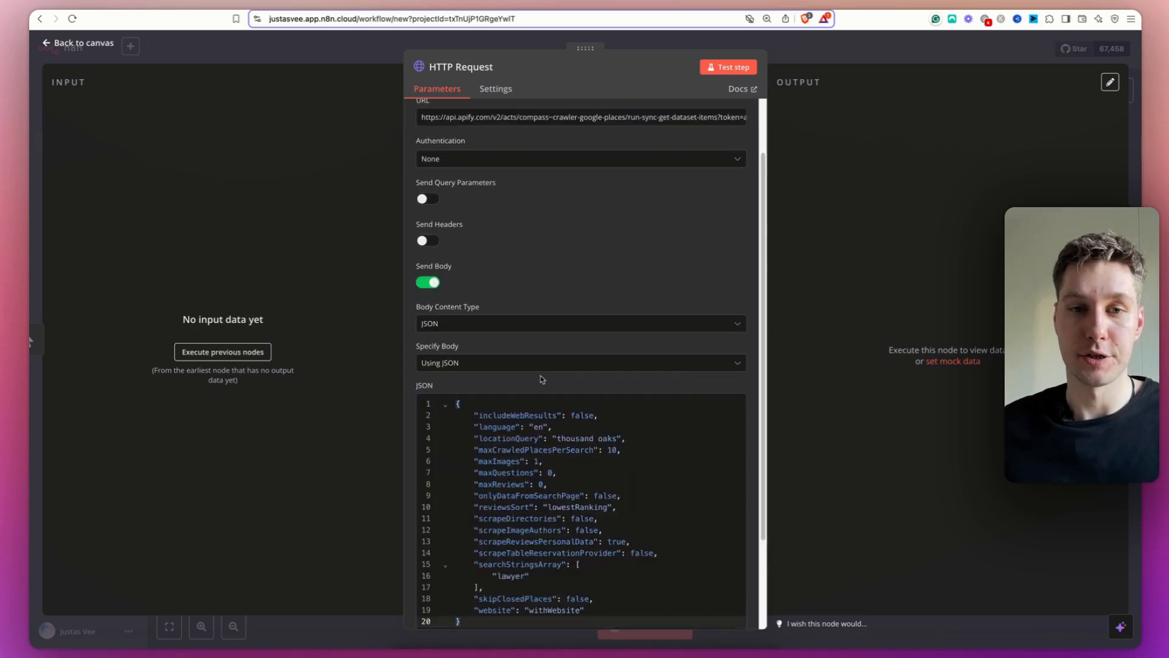
Return to the canvas and test the workflow so HTTP Request calls Apify.
{"action": "scroll", "scroll_direction": "down", "scroll_amount": 3}
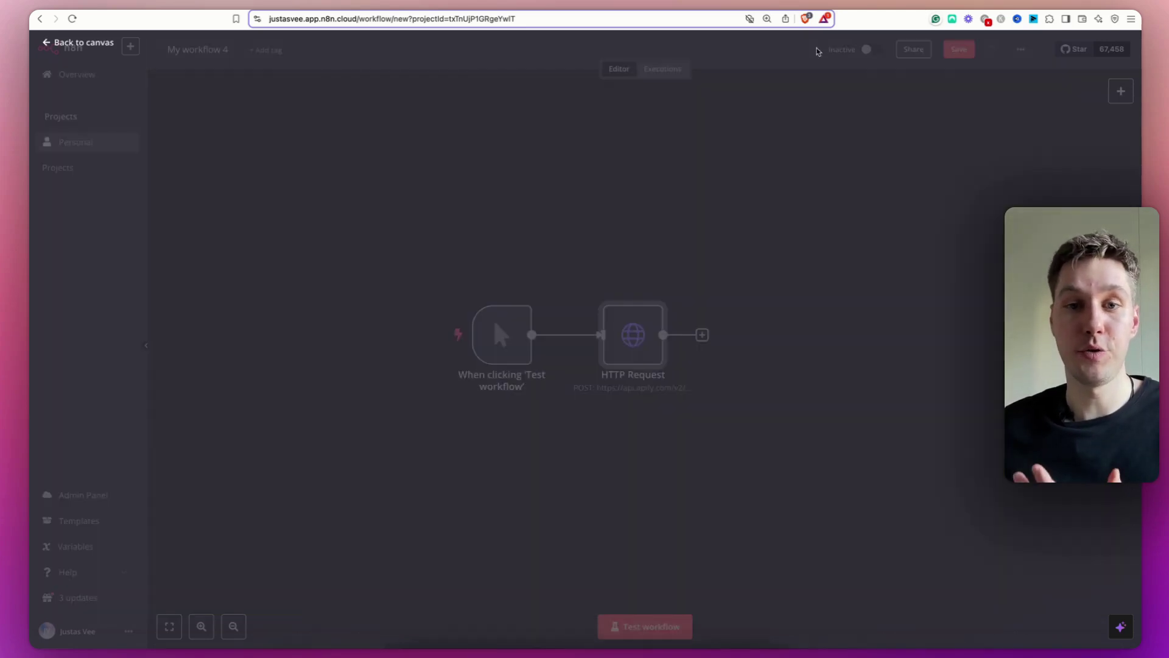
{"action": "left_click", "coordinate": [959, 48]}
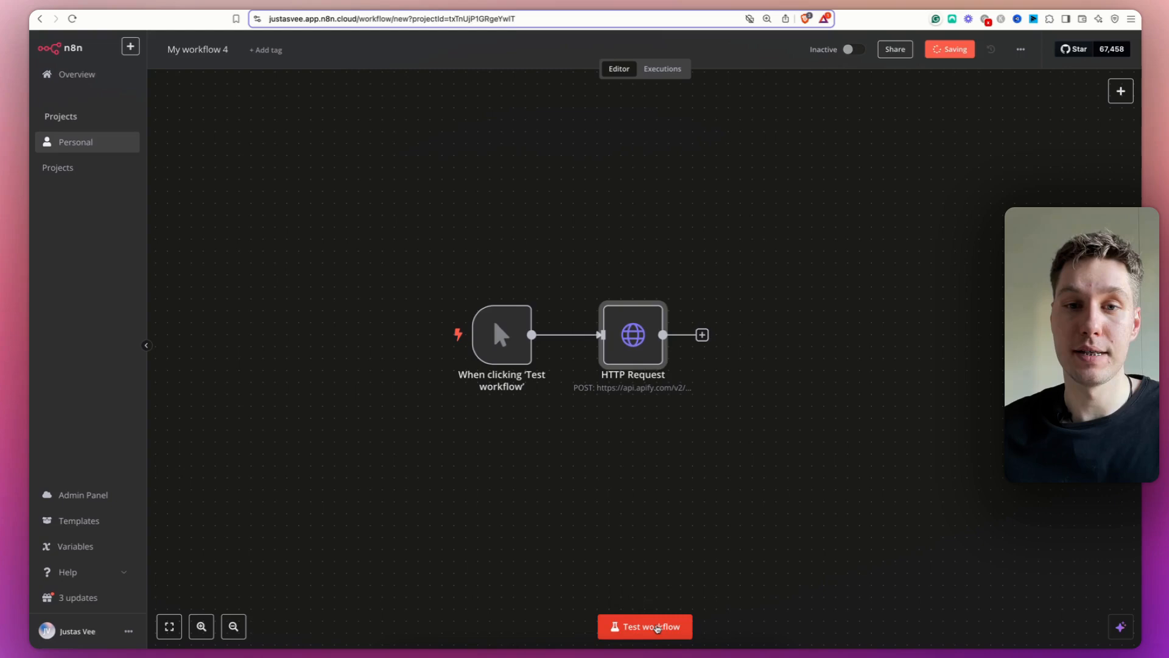
{"action": "left_click", "coordinate": [644, 626]}
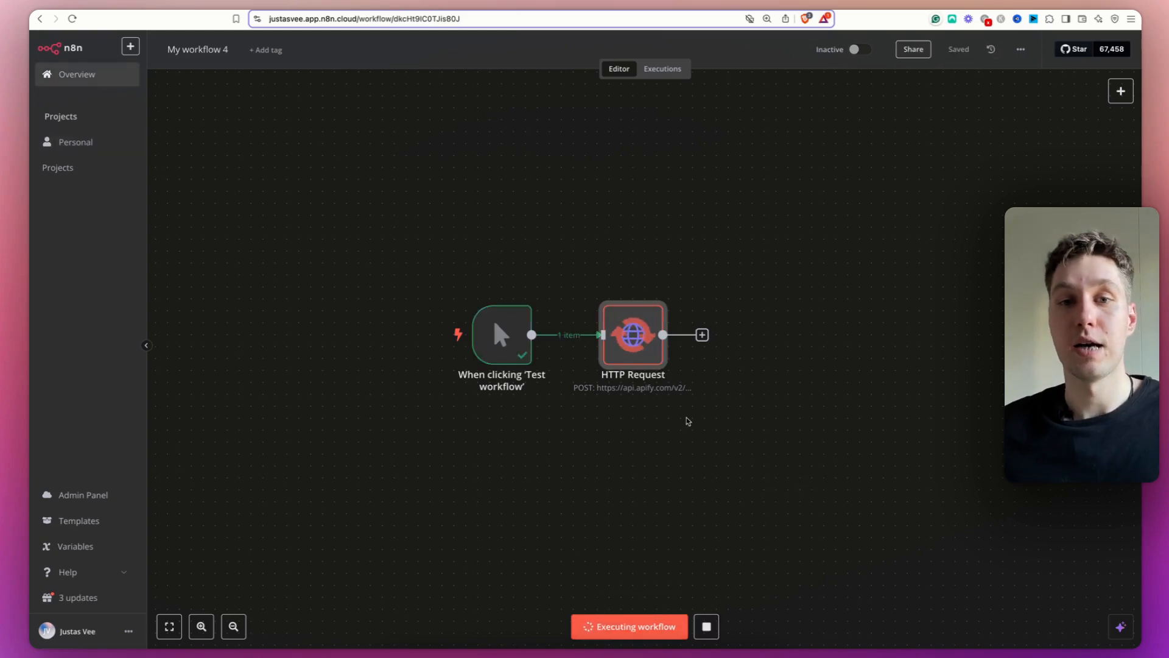
{"action": "mouse_move", "coordinate": [718, 414]}
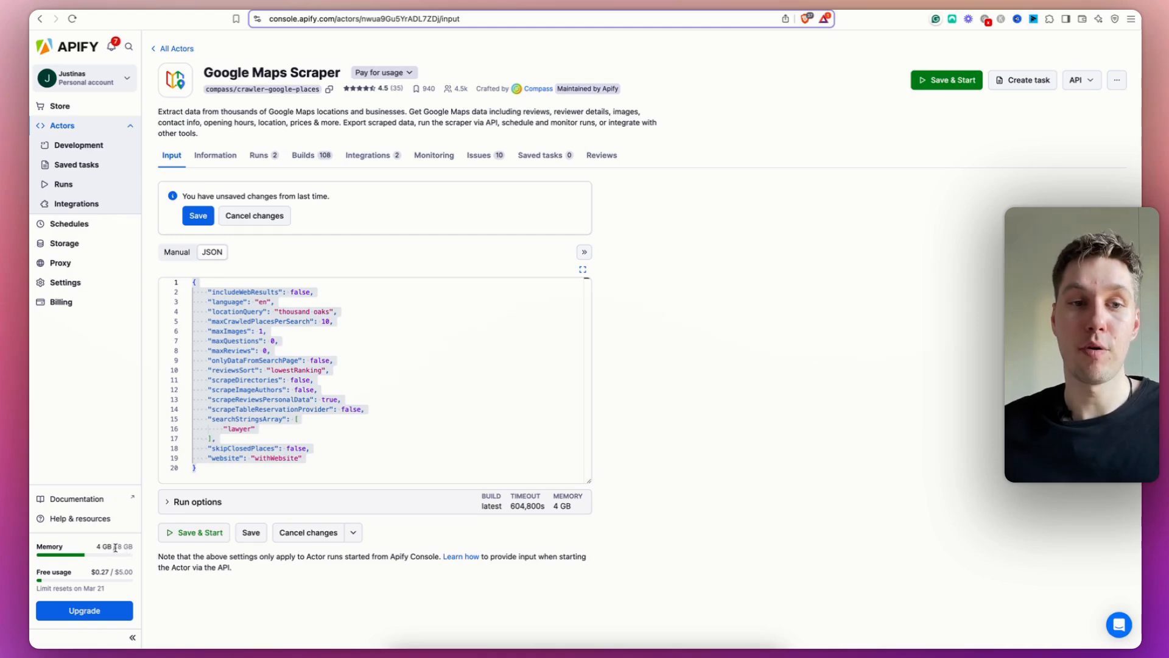
Switch the scraper input to Manual form view and select the 'lawyer' search term.
{"action": "left_click", "coordinate": [177, 251]}
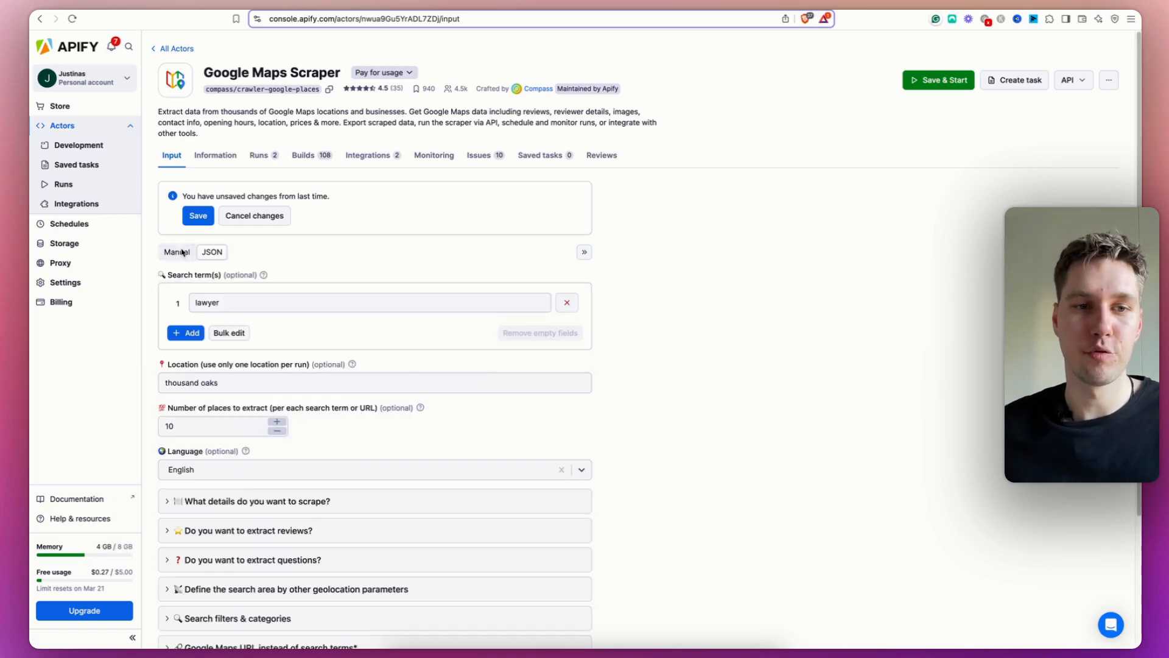
{"action": "triple_click", "coordinate": [336, 383]}
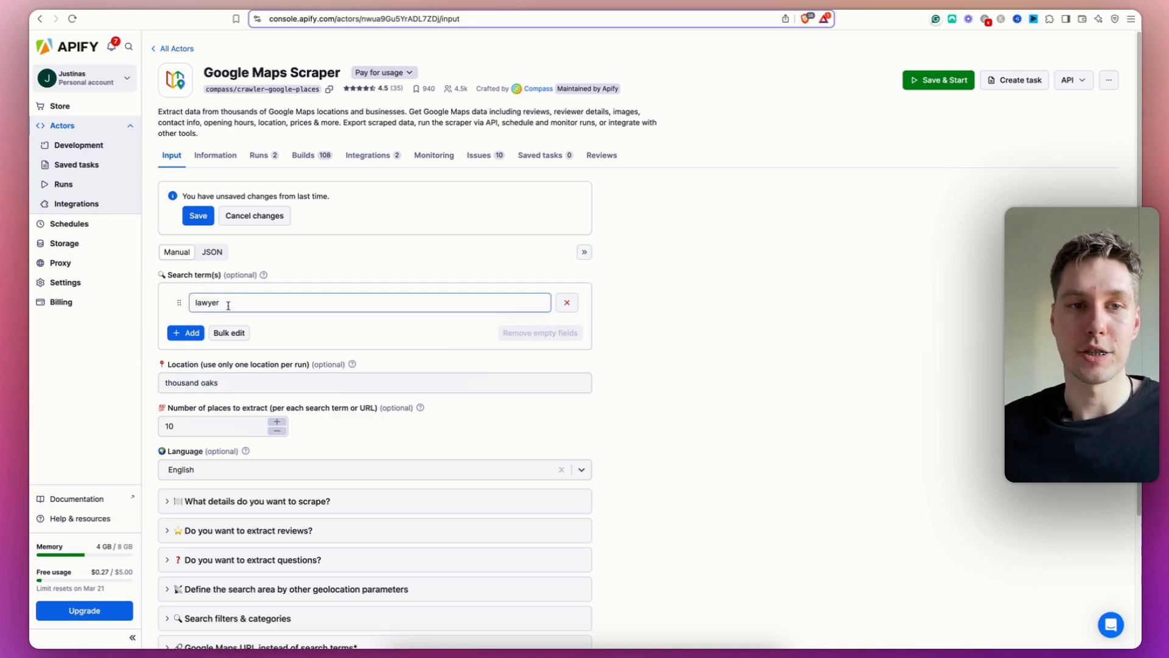
{"action": "left_click", "coordinate": [222, 426]}
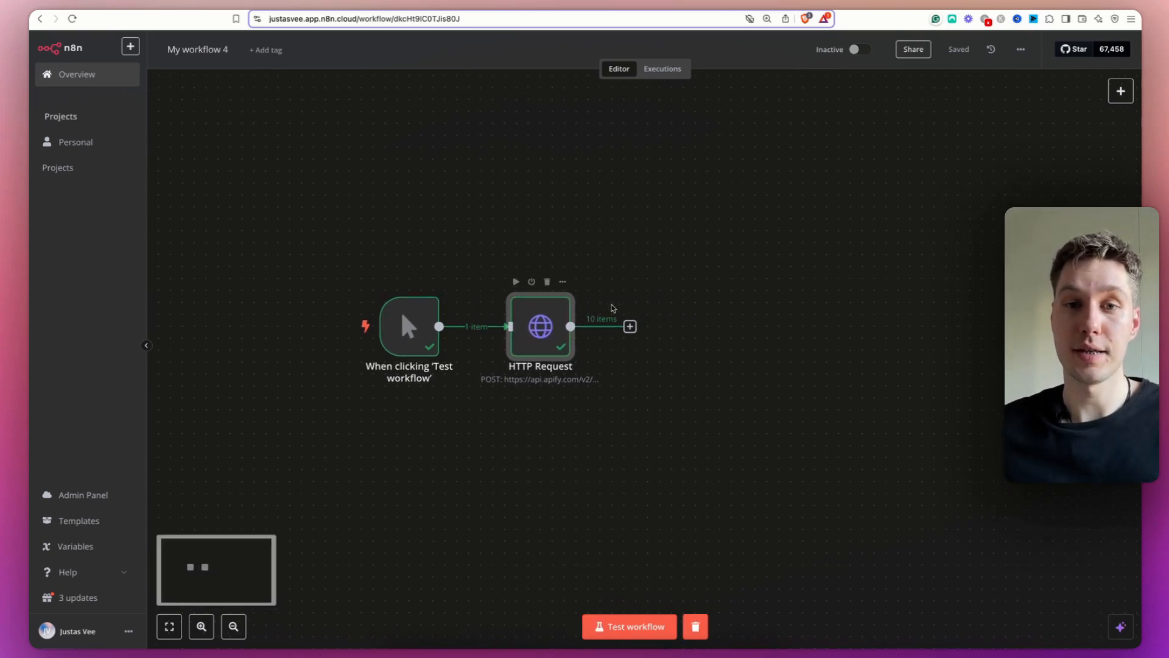
Show the Scraped data sheet and select its header row A1:G1.
{"action": "double_click", "coordinate": [540, 327]}
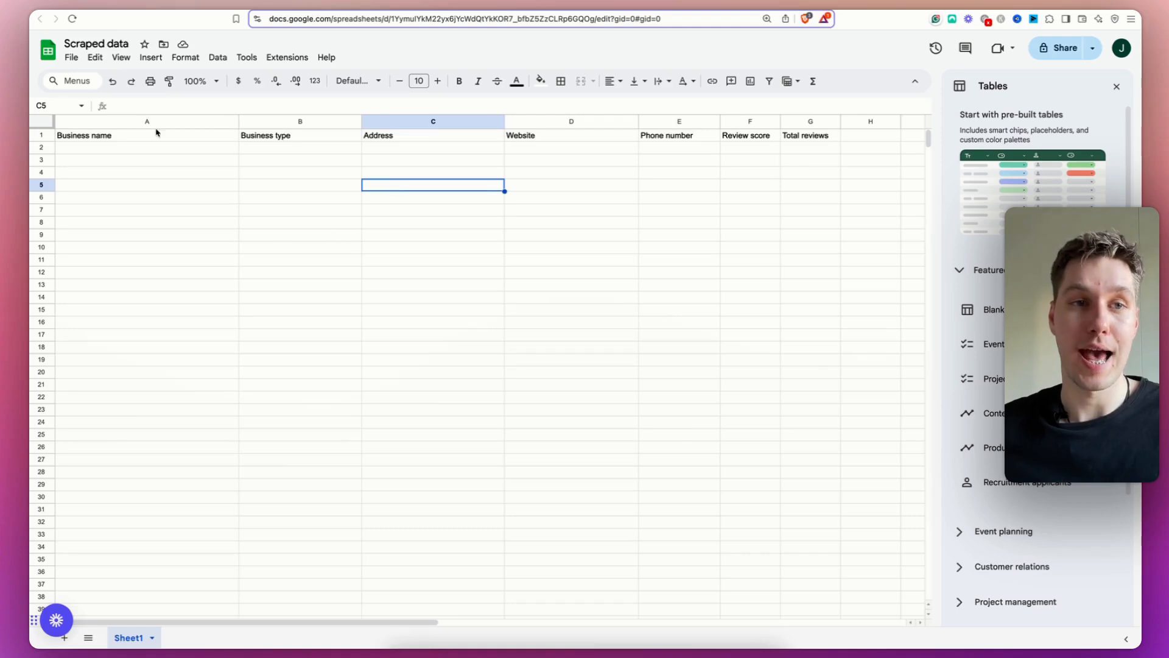
{"action": "mouse_move", "coordinate": [565, 145]}
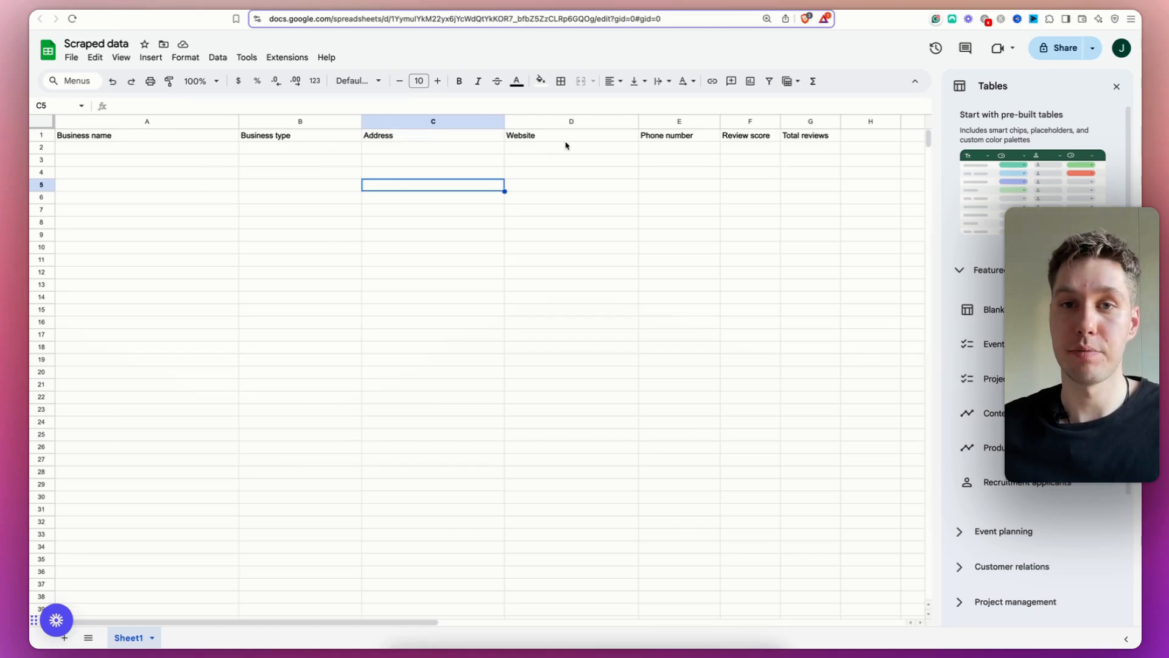
{"action": "left_click", "coordinate": [809, 135]}
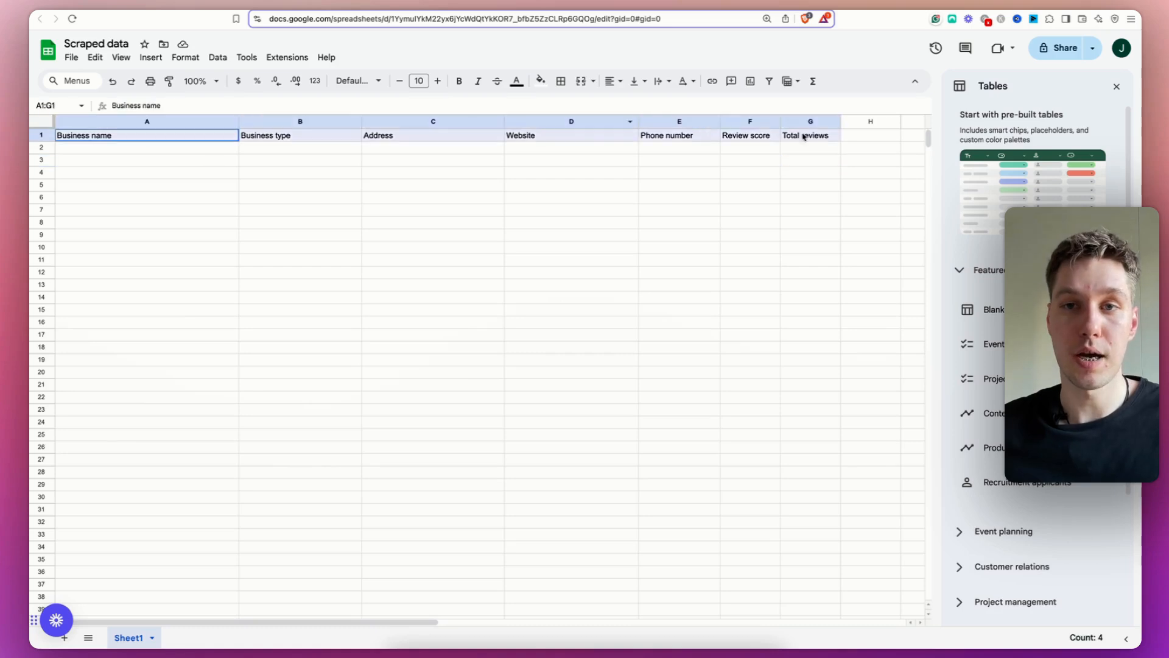
{"action": "left_click", "coordinate": [749, 159]}
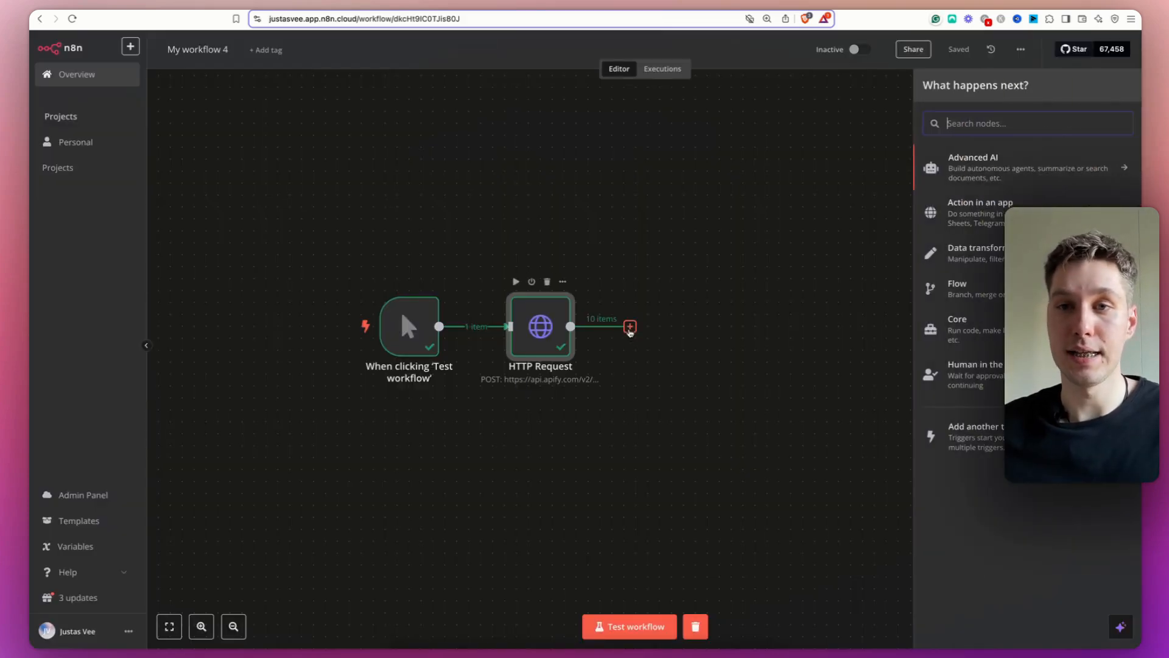
Add a Google Sheets 'Append row in sheet' step after HTTP Request.
{"action": "type", "text": "google"}
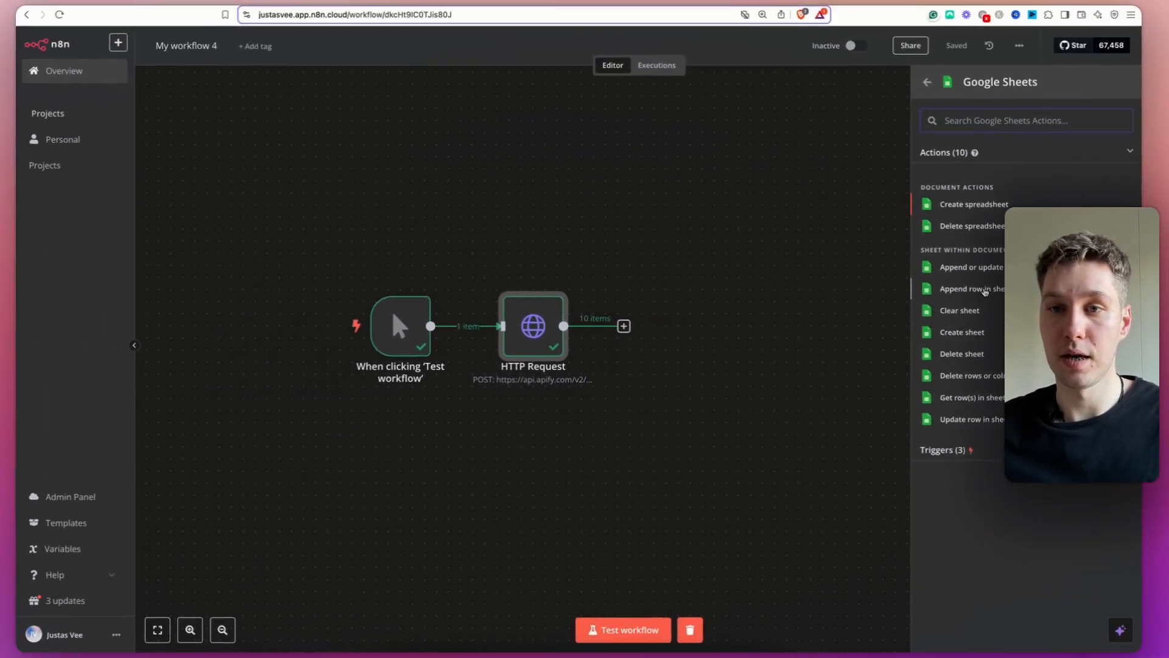
{"action": "left_click", "coordinate": [972, 289]}
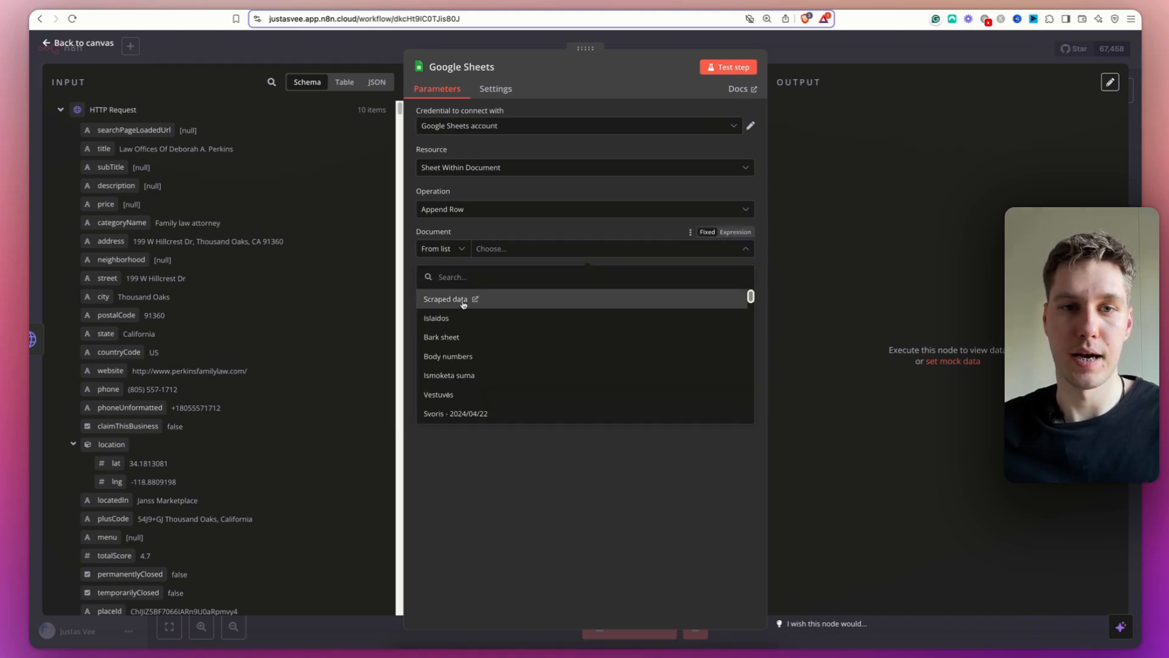
Target Scraped data / Sheet1 and map title, categoryName, address, website and phoneUnformatted to columns.
{"action": "left_click", "coordinate": [444, 299]}
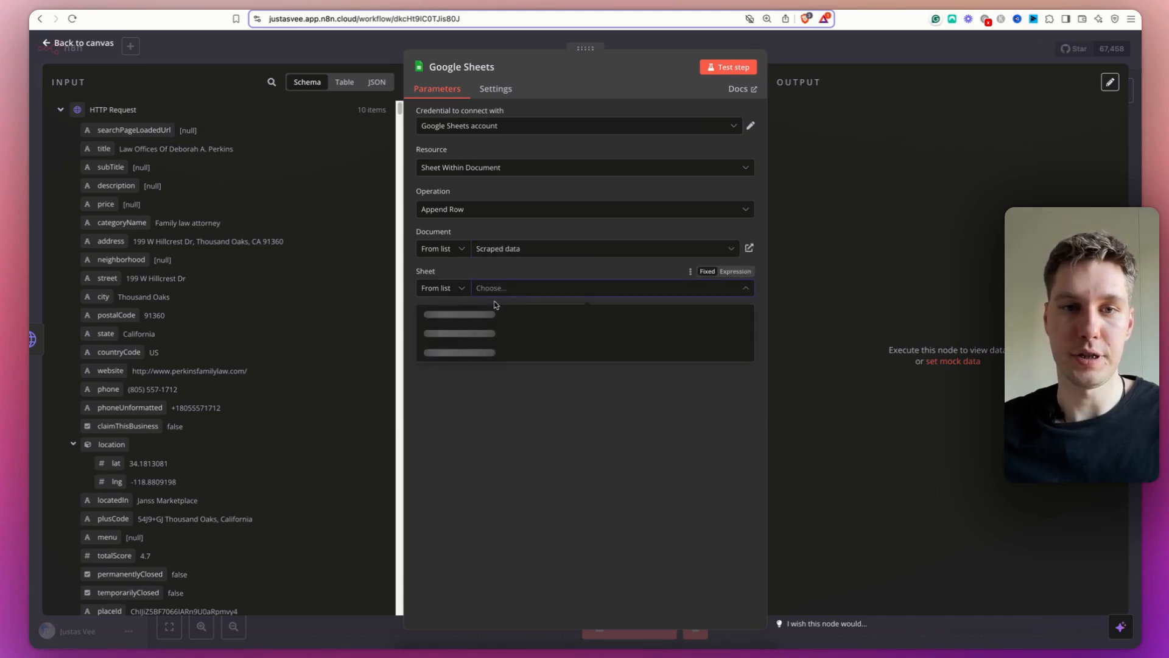
{"action": "left_click", "coordinate": [457, 313]}
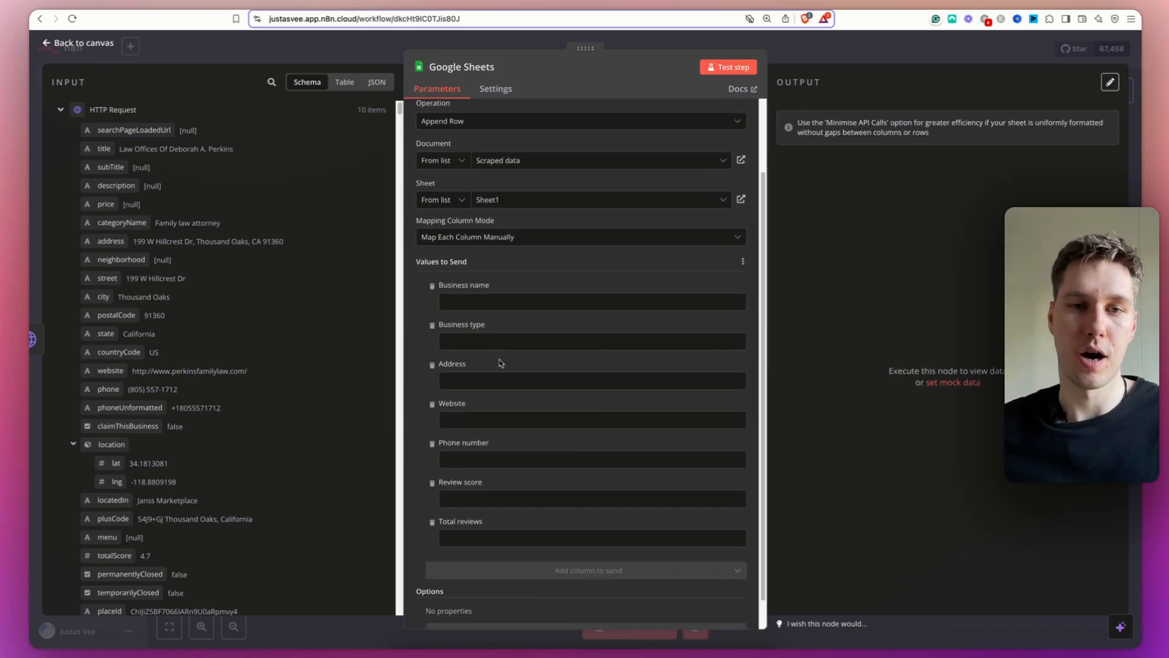
{"action": "mouse_move", "coordinate": [527, 270]}
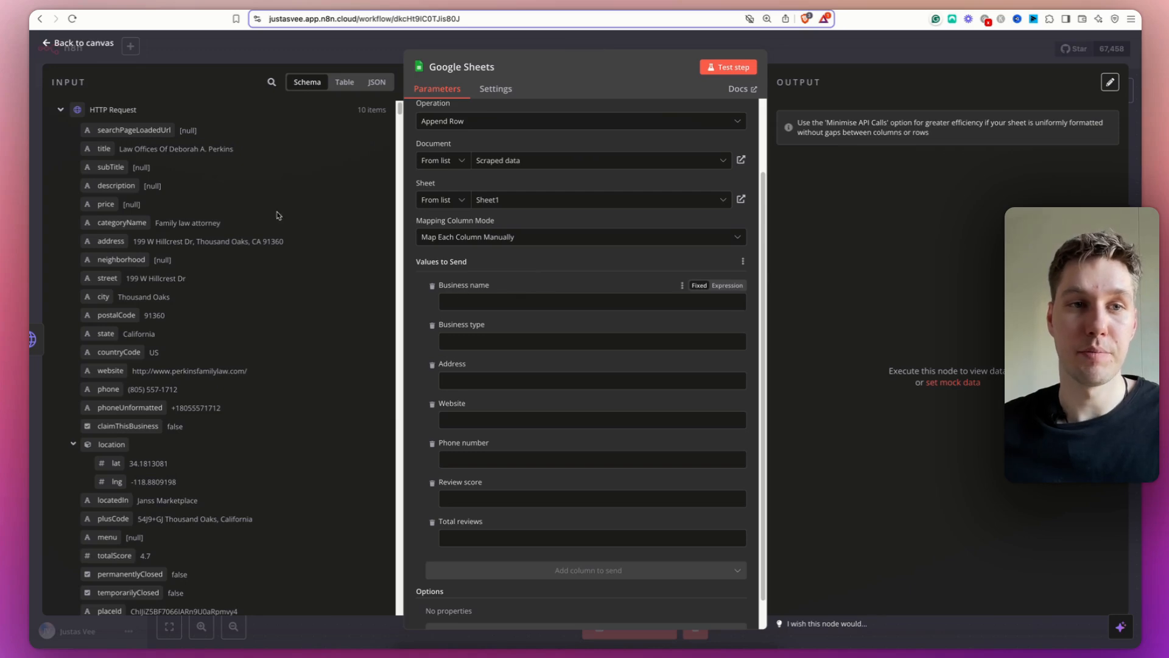
{"action": "left_click", "coordinate": [589, 300]}
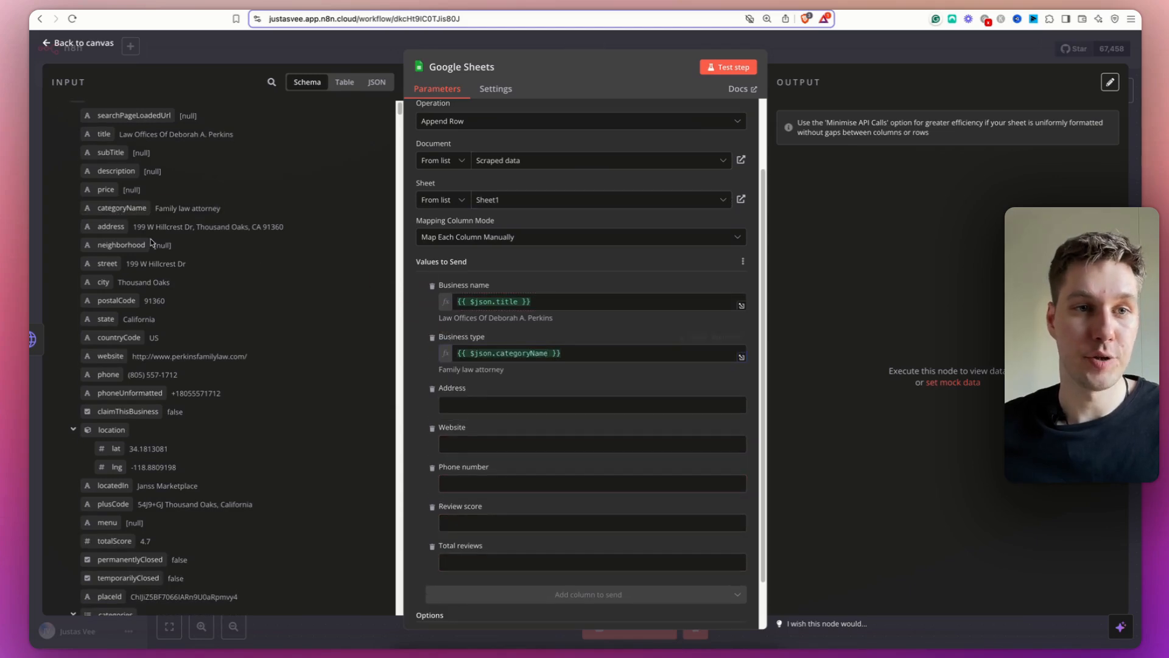
{"action": "left_click", "coordinate": [589, 404]}
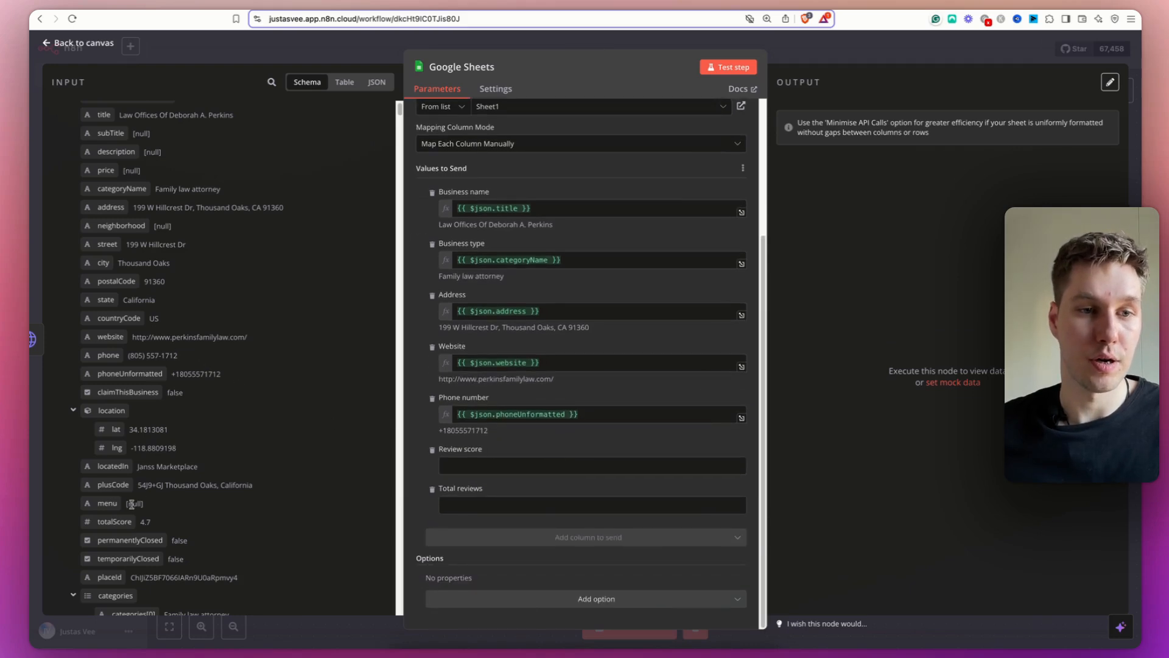
{"action": "left_click", "coordinate": [589, 464]}
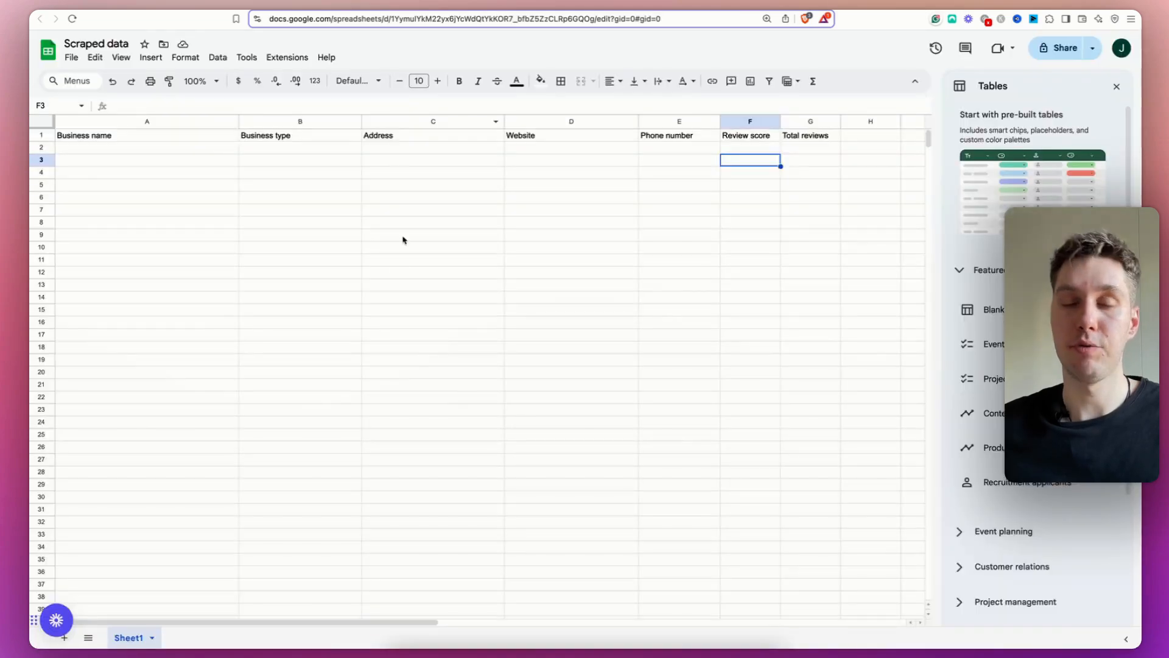
Check the ten law-firm rows, inspecting B7 business type and the Total reviews column.
{"action": "left_click", "coordinate": [432, 271]}
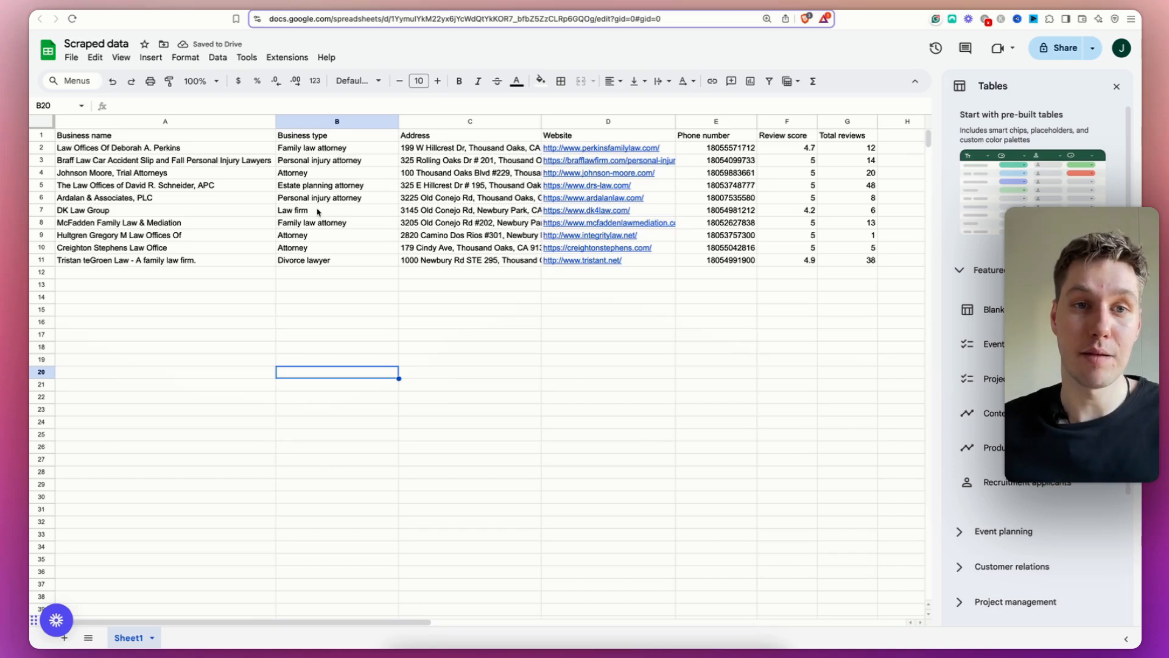
{"action": "left_click", "coordinate": [336, 210]}
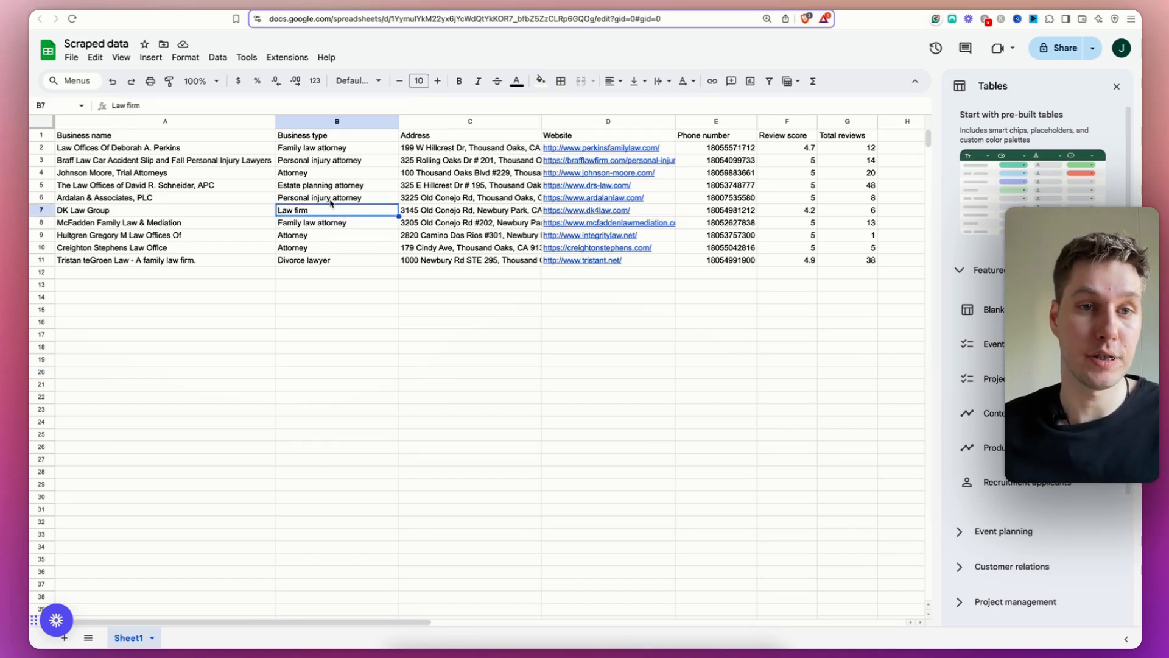
{"action": "left_click", "coordinate": [336, 259]}
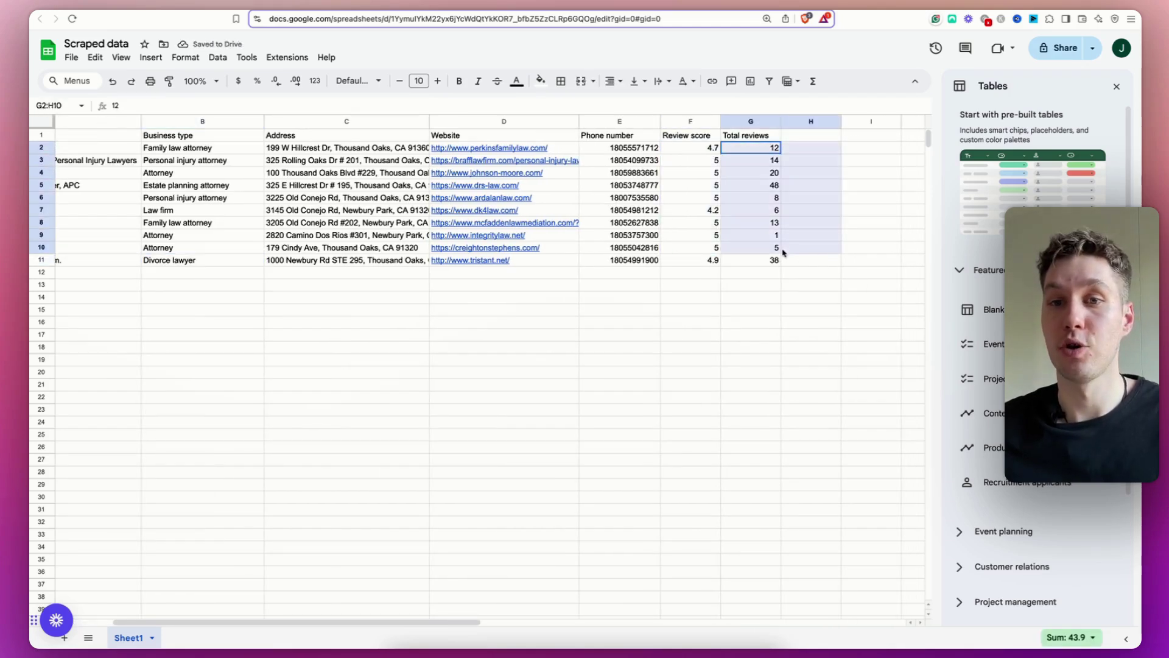
{"action": "left_click", "coordinate": [811, 259]}
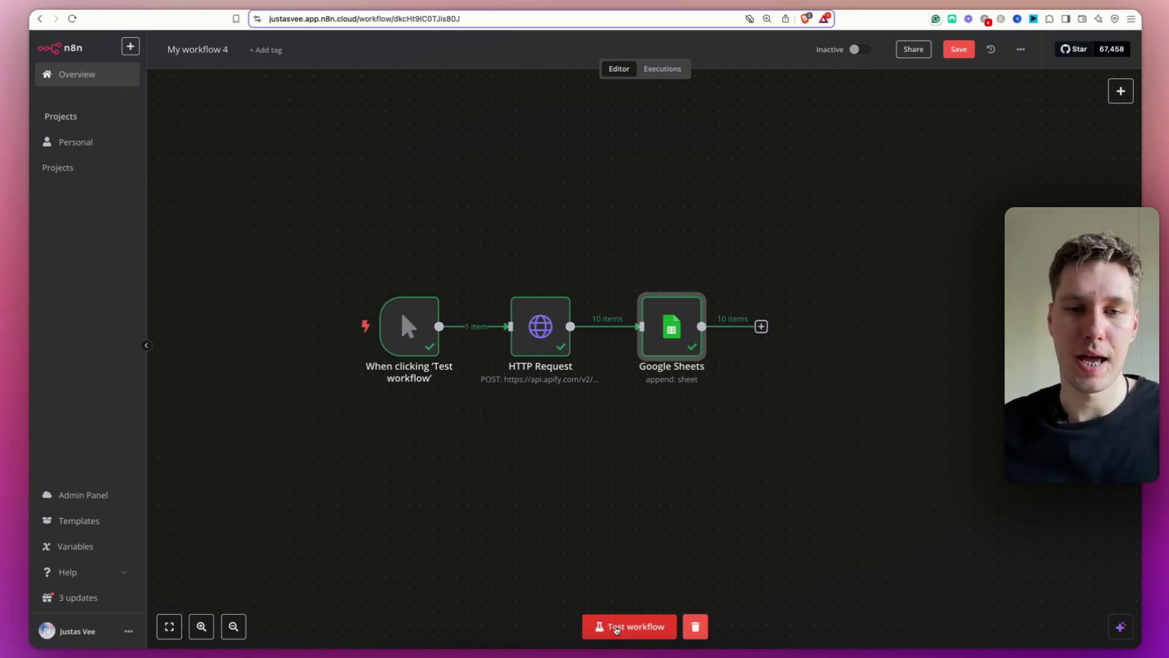
Launch a fresh test run executing trigger, HTTP Request and Google Sheets nodes.
{"action": "left_click", "coordinate": [629, 626]}
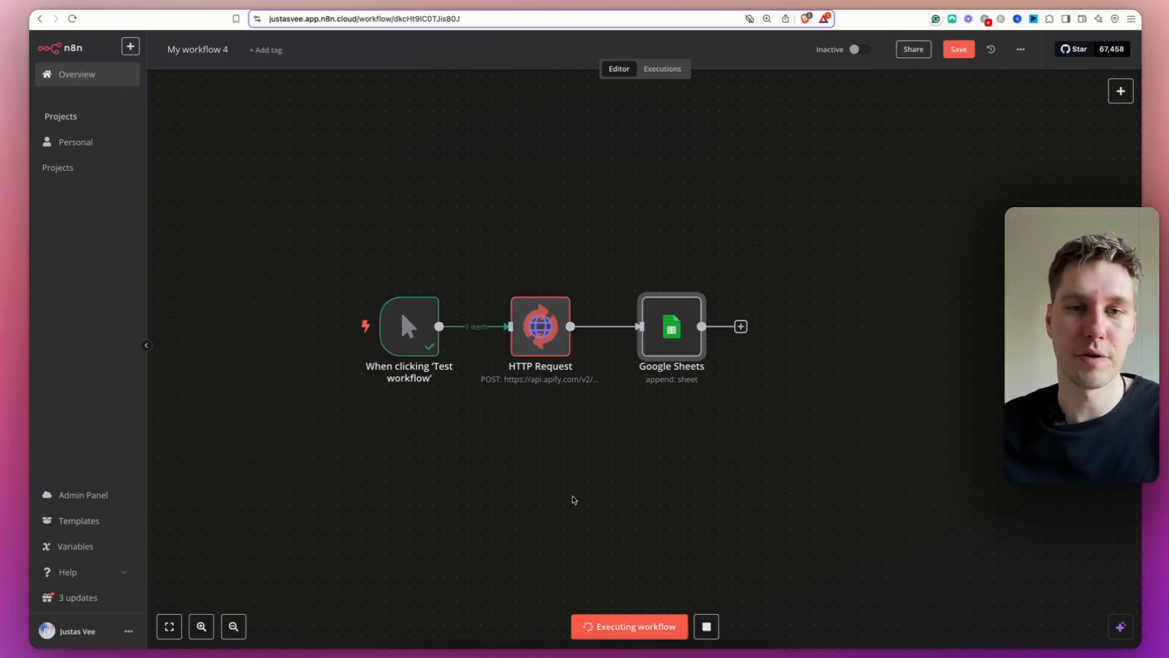
{"action": "mouse_move", "coordinate": [550, 404]}
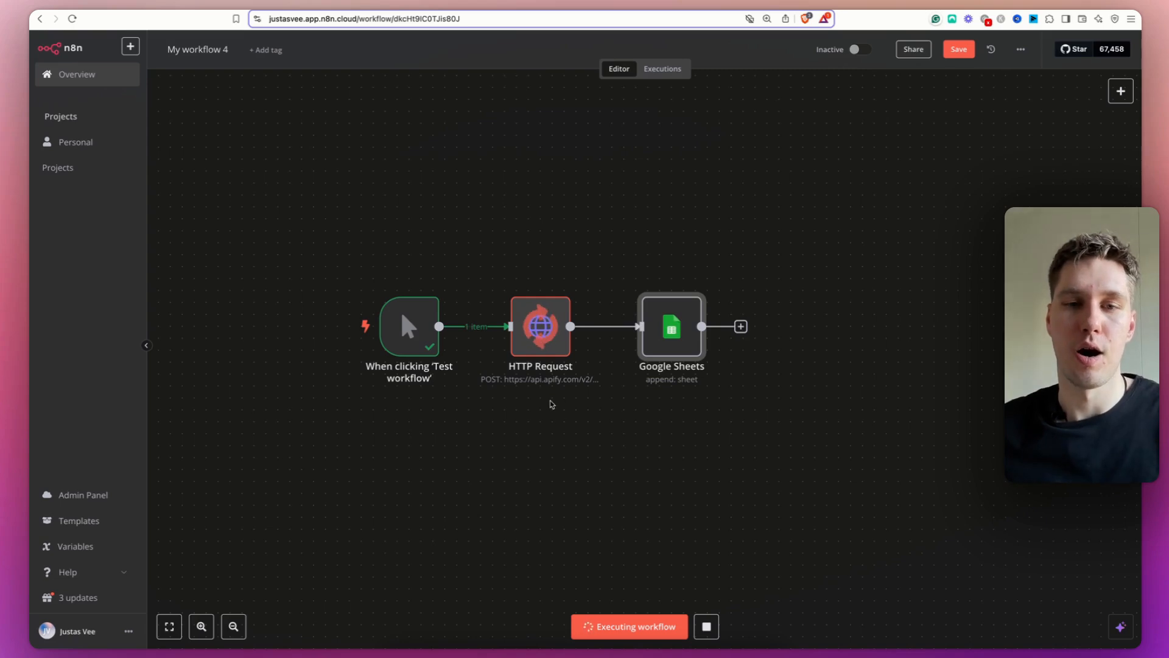
{"action": "mouse_move", "coordinate": [729, 413]}
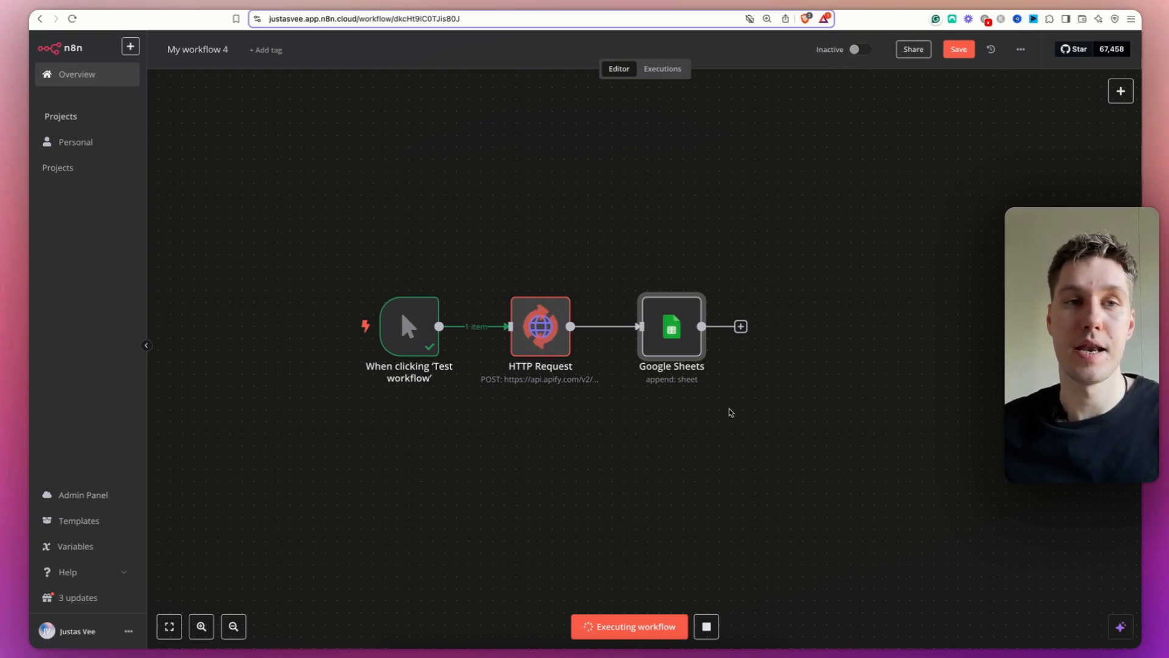